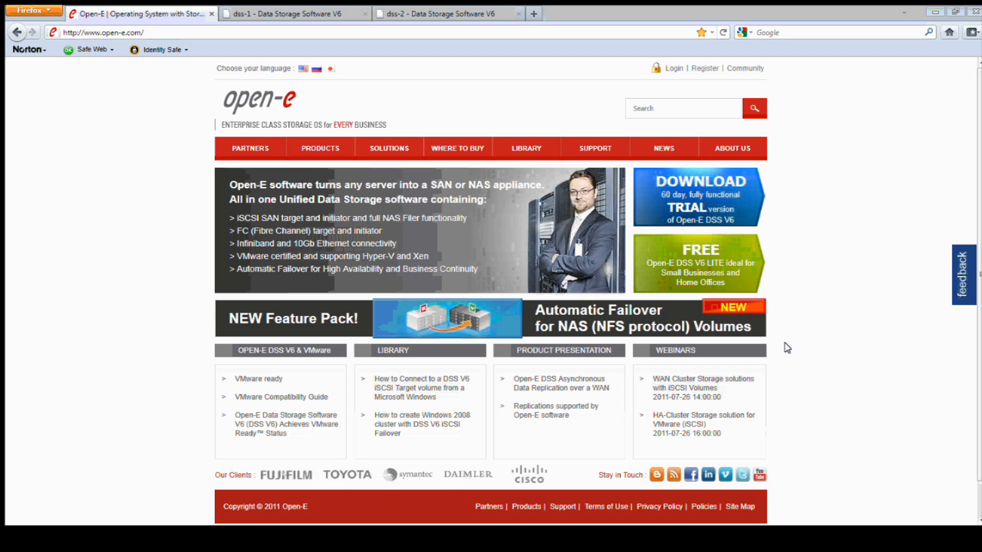
{"action": "mouse_move", "coordinate": [793, 277]}
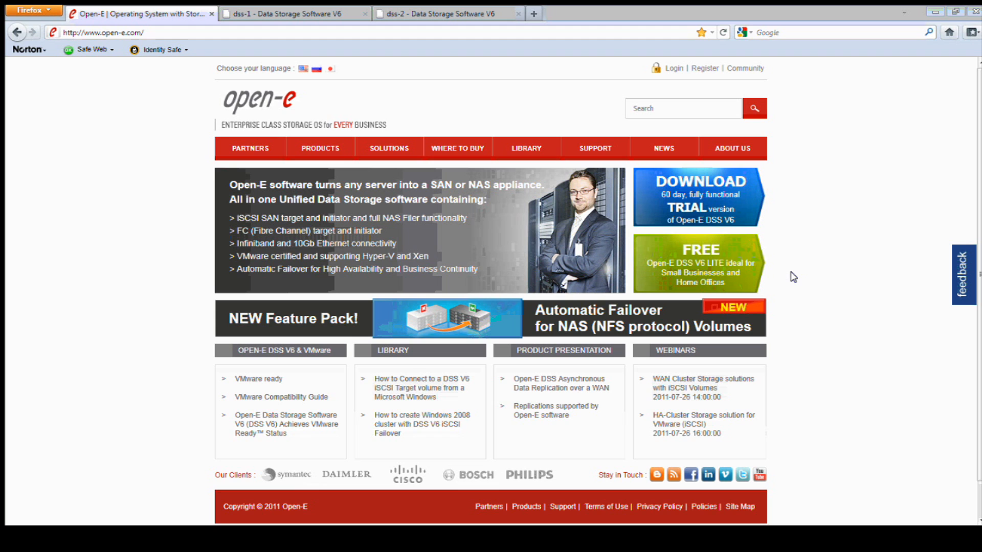
{"action": "mouse_move", "coordinate": [426, 516]}
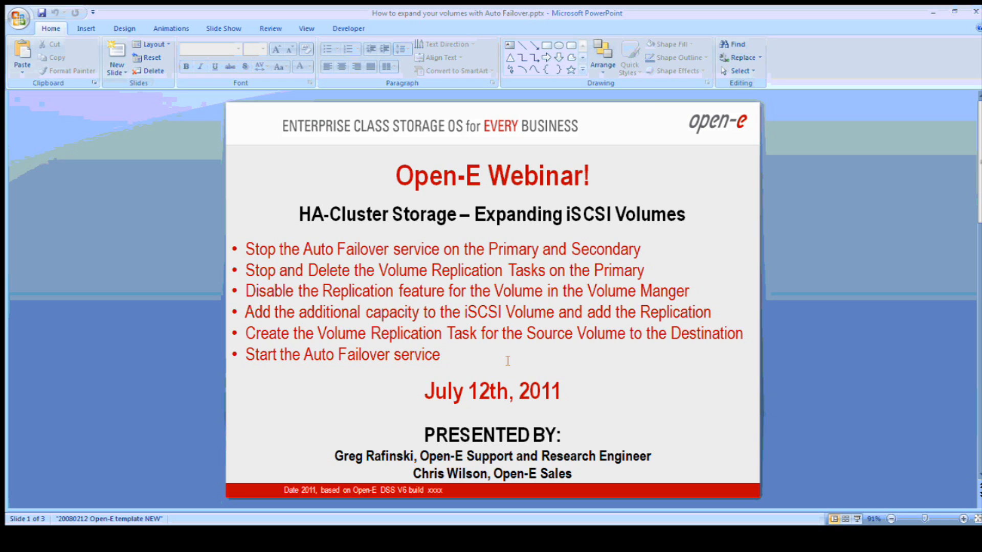
{"action": "mouse_move", "coordinate": [838, 245]}
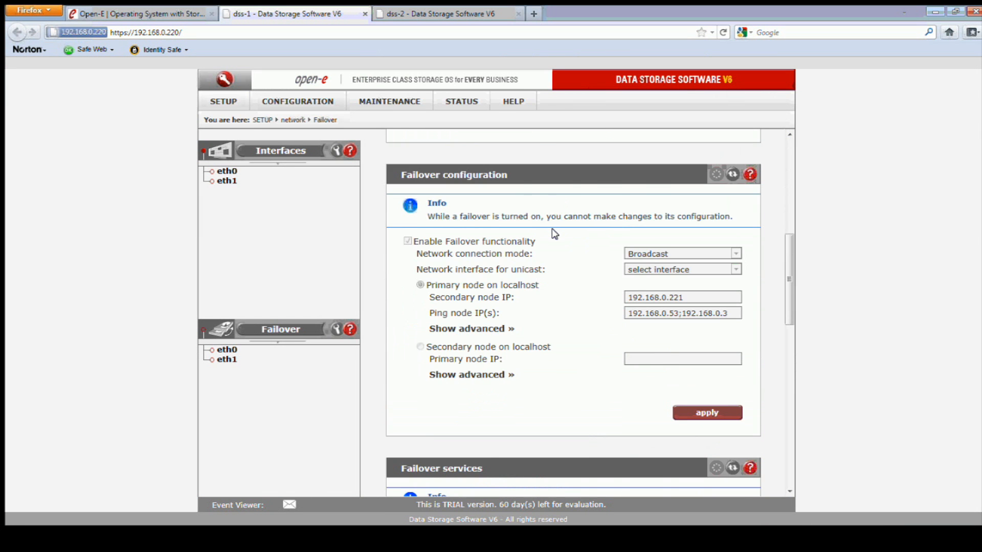
Stop the Auto Failover service in the Failover manager on dss-1
{"action": "scroll", "scroll_direction": "down", "scroll_amount": 3}
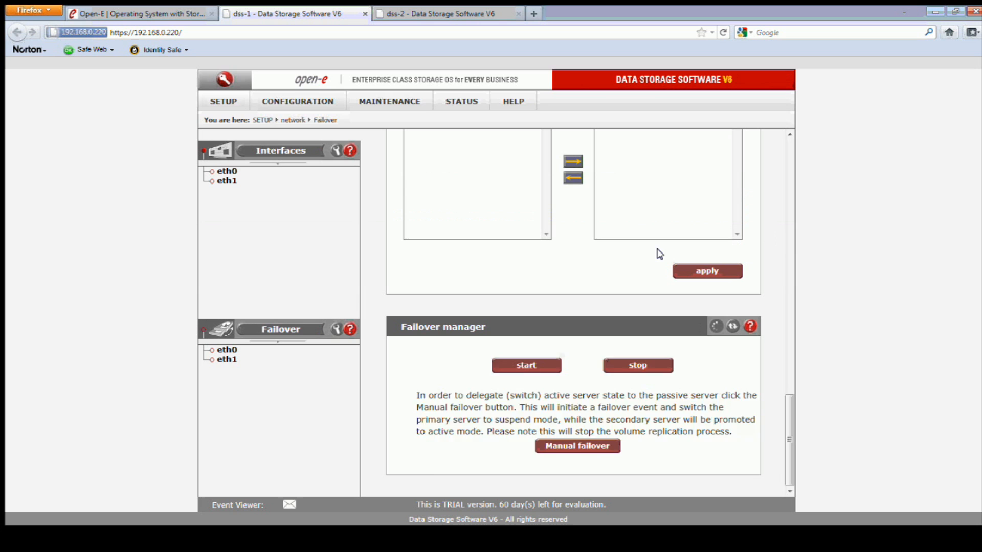
{"action": "left_click", "coordinate": [637, 365]}
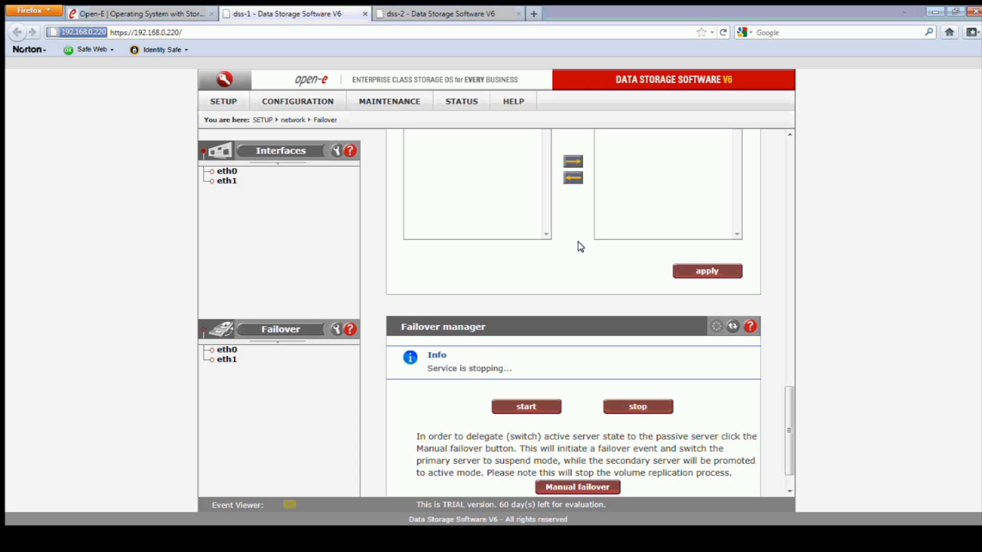
{"action": "mouse_move", "coordinate": [916, 370]}
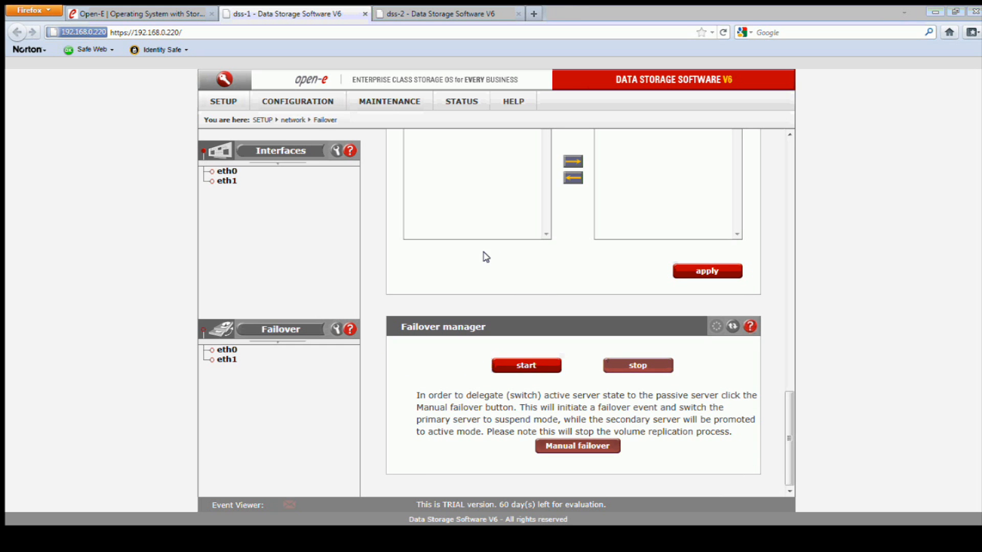
{"action": "scroll", "scroll_direction": "down", "scroll_amount": 3}
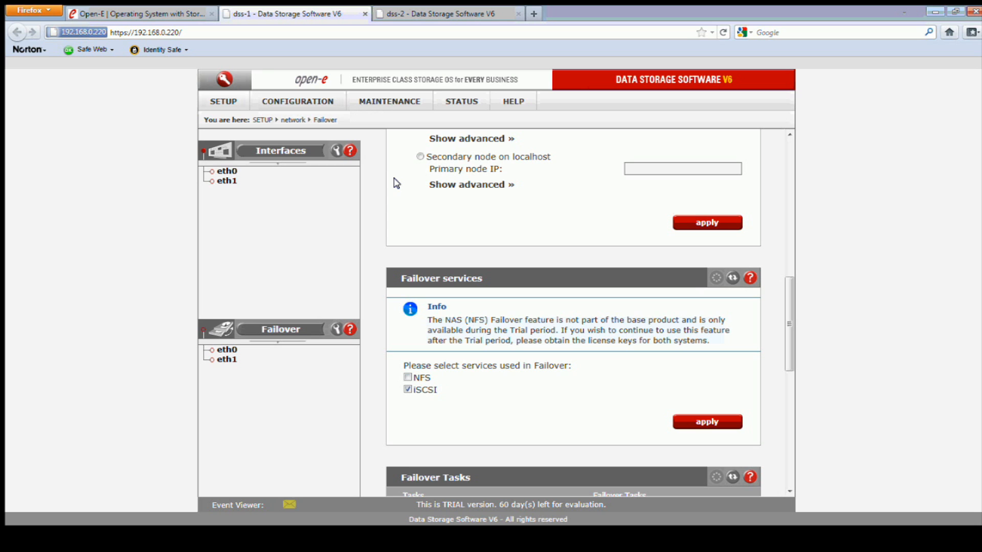
Go to the volume replication page and its Replication tasks manager on dss-1
{"action": "left_click", "coordinate": [298, 101]}
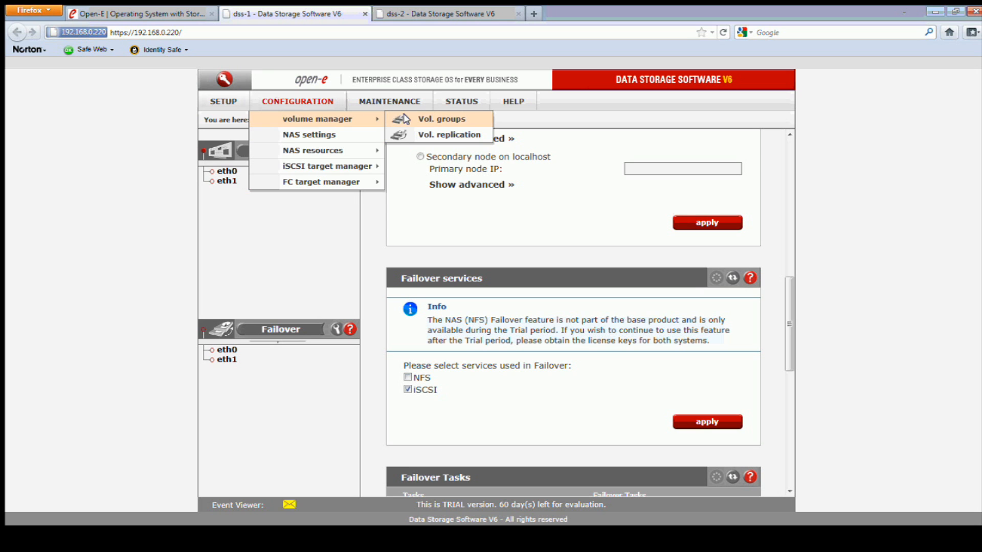
{"action": "left_click", "coordinate": [448, 134]}
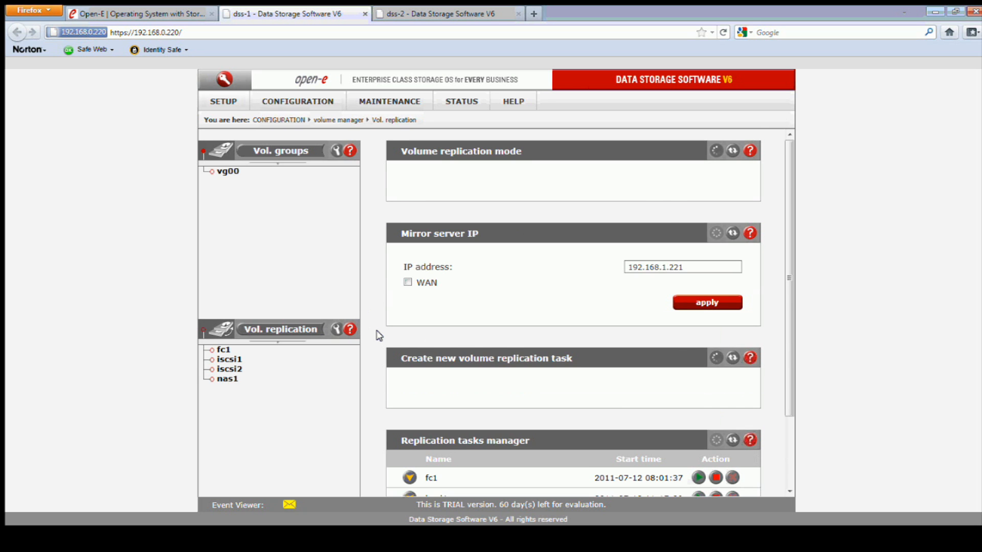
{"action": "scroll", "scroll_direction": "down", "scroll_amount": 3}
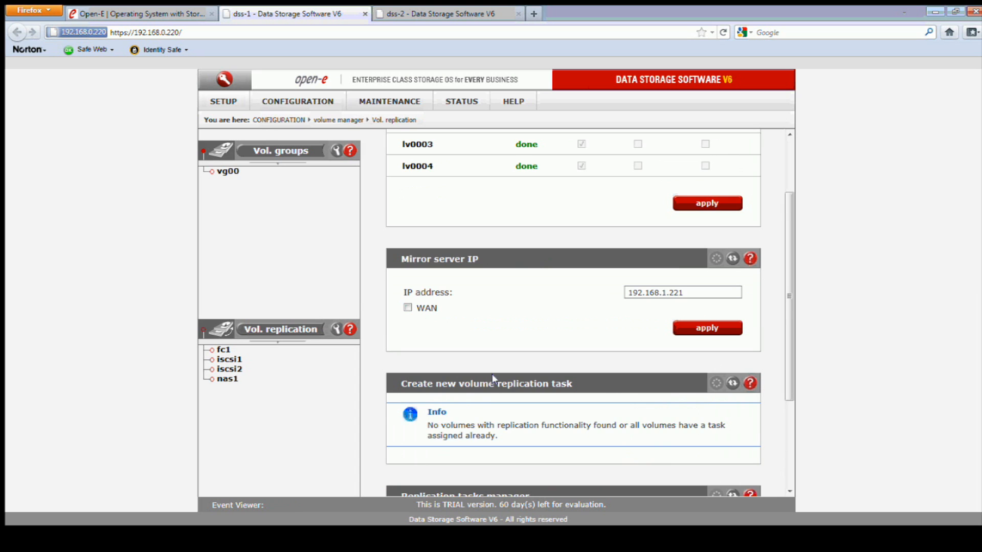
{"action": "scroll", "scroll_direction": "down", "scroll_amount": 3}
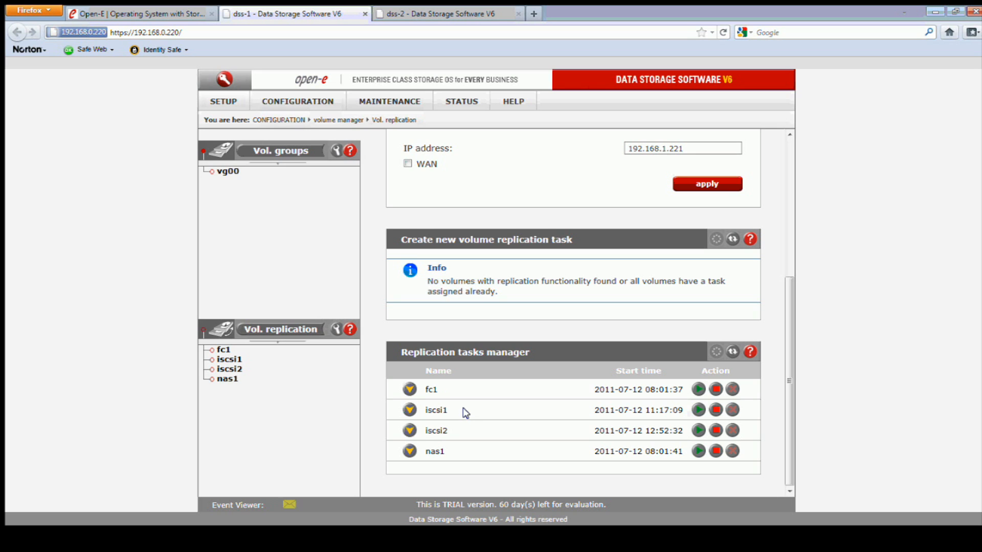
{"action": "mouse_move", "coordinate": [478, 411]}
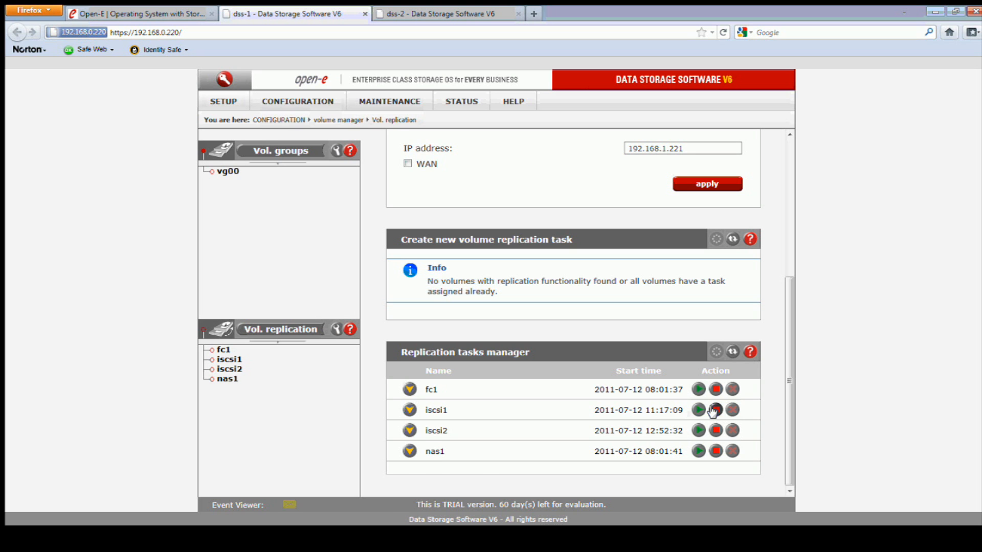
Stop and delete the iscsi1 replication task, leaving fc1, iscsi2 and nas1
{"action": "left_click", "coordinate": [715, 410]}
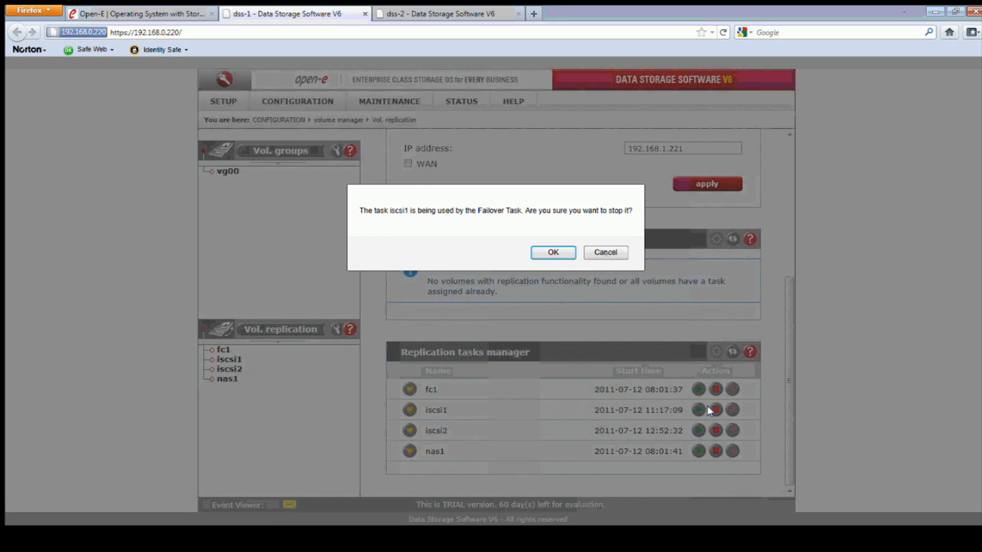
{"action": "left_click", "coordinate": [551, 252]}
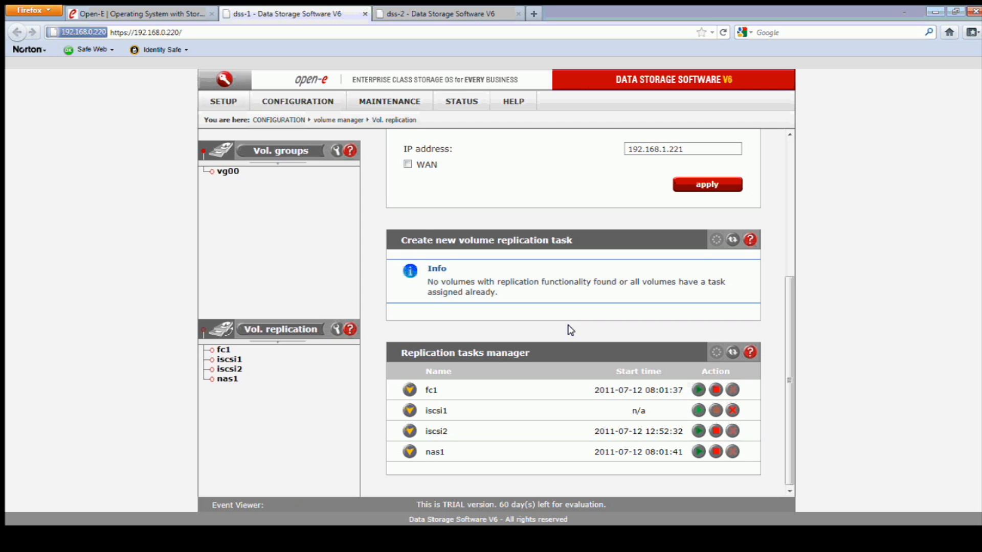
{"action": "mouse_move", "coordinate": [575, 403]}
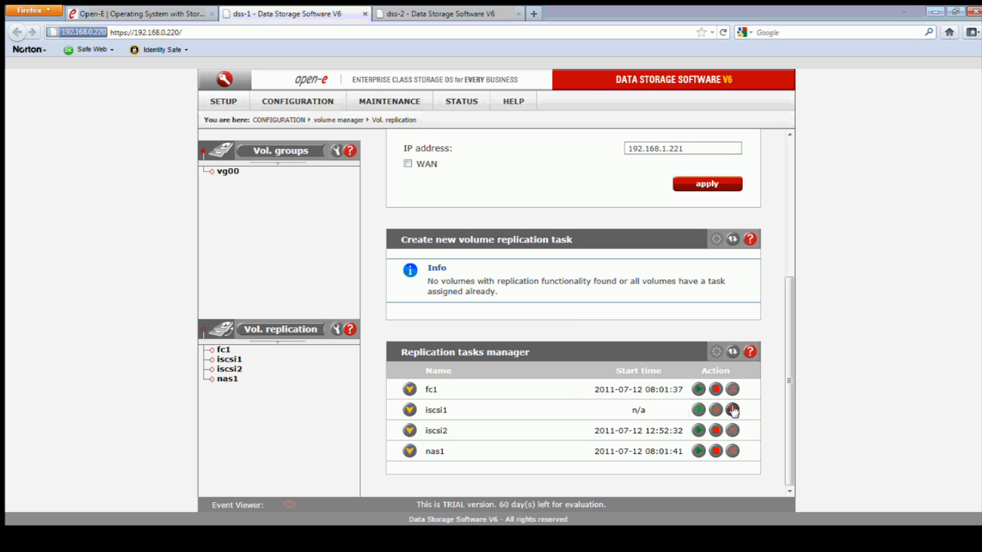
{"action": "left_click", "coordinate": [732, 409]}
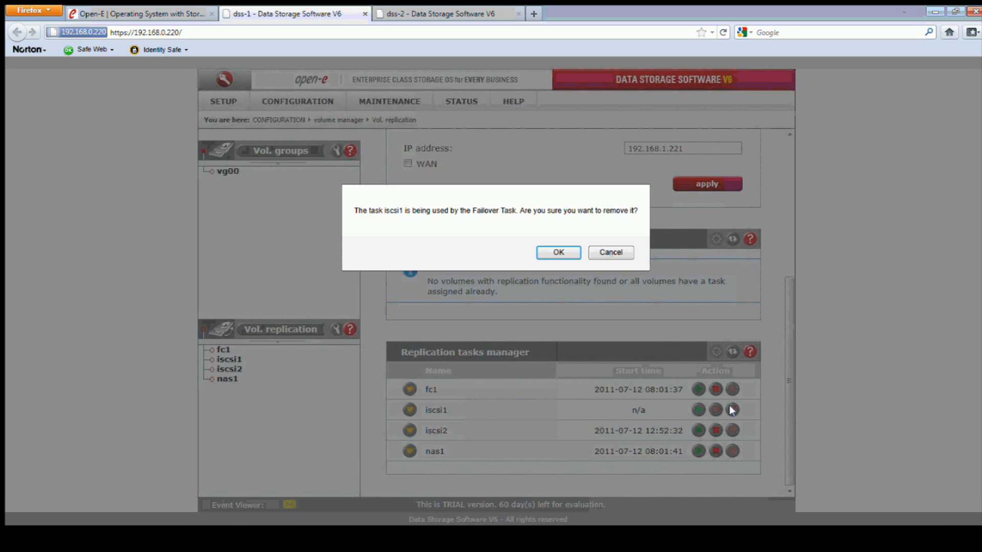
{"action": "left_click", "coordinate": [556, 253]}
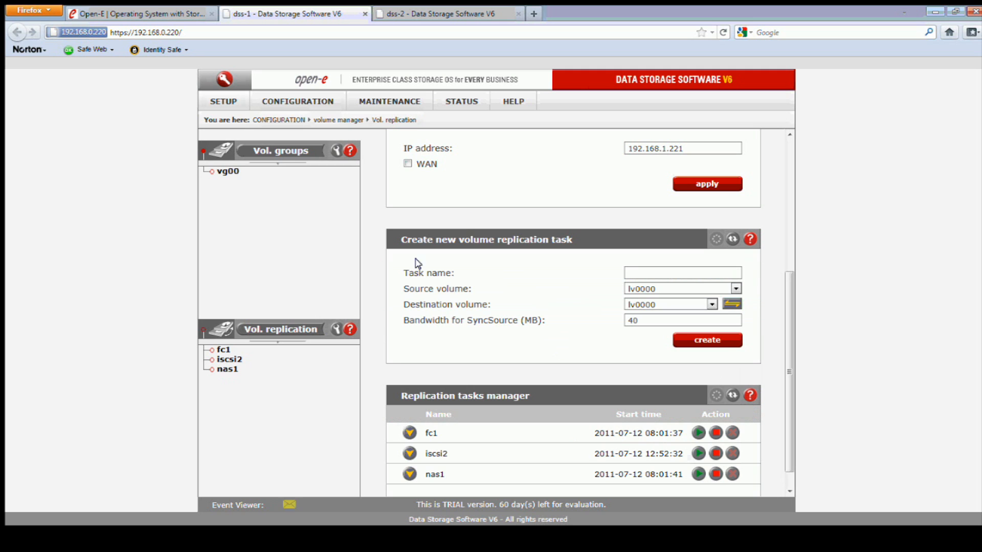
Modify lv0000 in vg00 on dss-1 with 'Use volume replication' unchecked and confirm the interruption
{"action": "scroll", "scroll_direction": "down", "scroll_amount": 3}
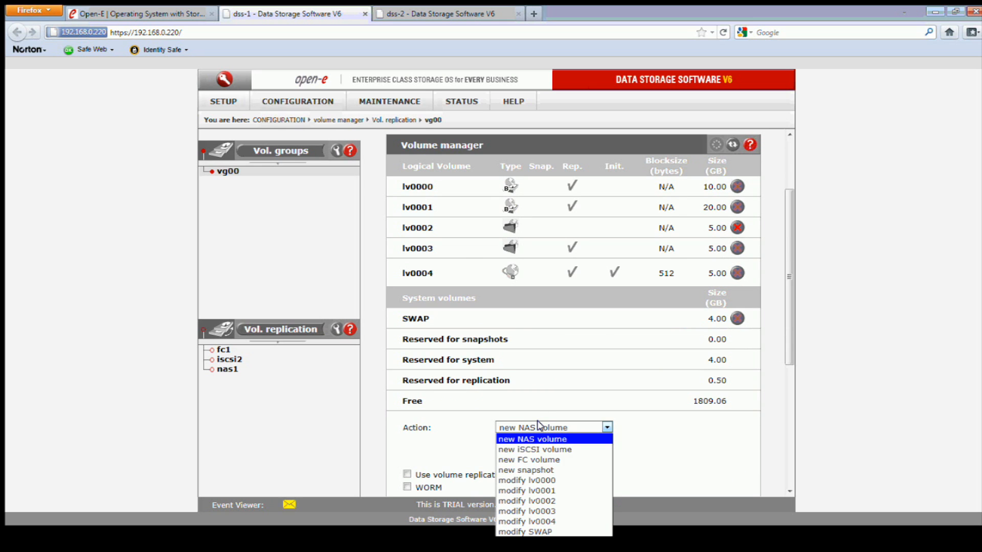
{"action": "left_click", "coordinate": [526, 481]}
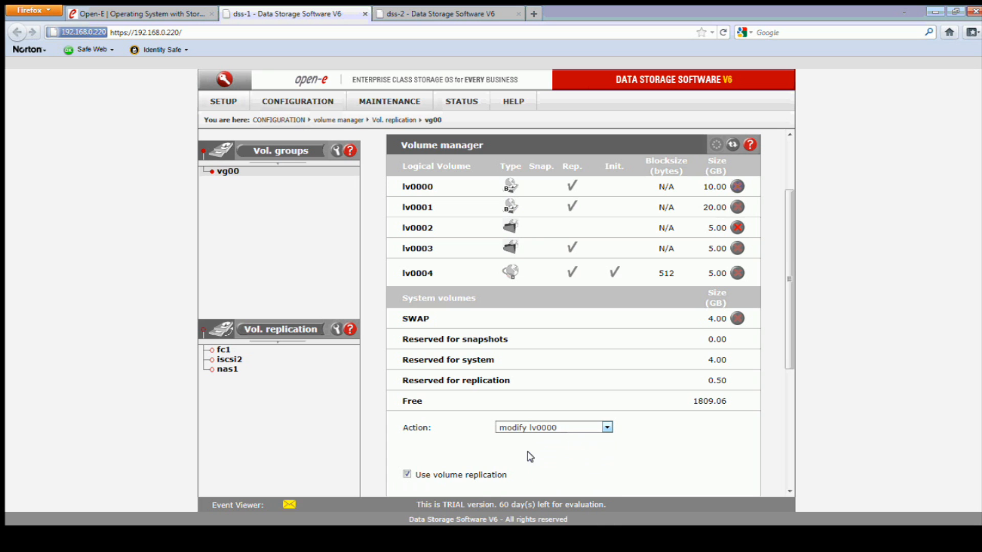
{"action": "left_click", "coordinate": [405, 474]}
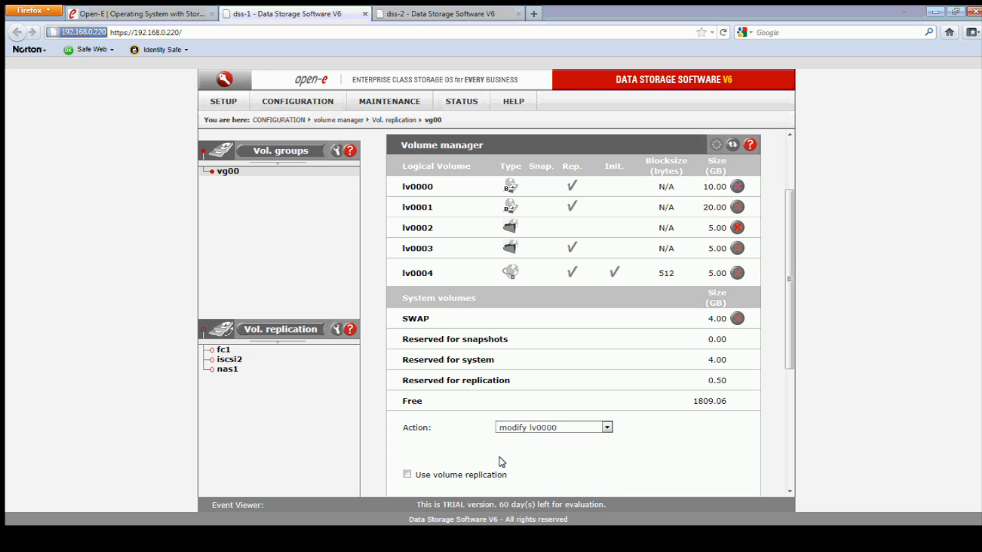
{"action": "scroll", "scroll_direction": "down", "scroll_amount": 3}
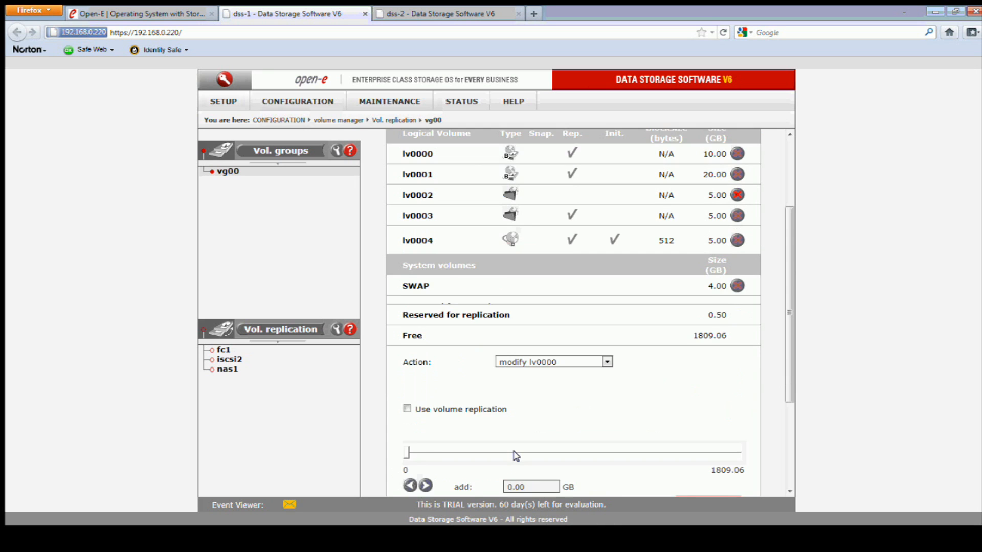
{"action": "scroll", "scroll_direction": "down", "scroll_amount": 3}
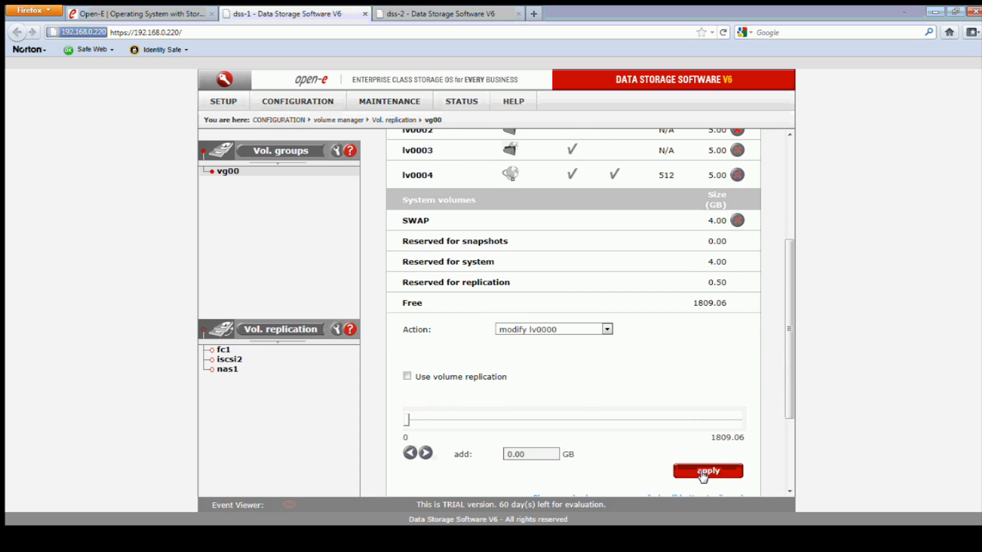
{"action": "left_click", "coordinate": [707, 470]}
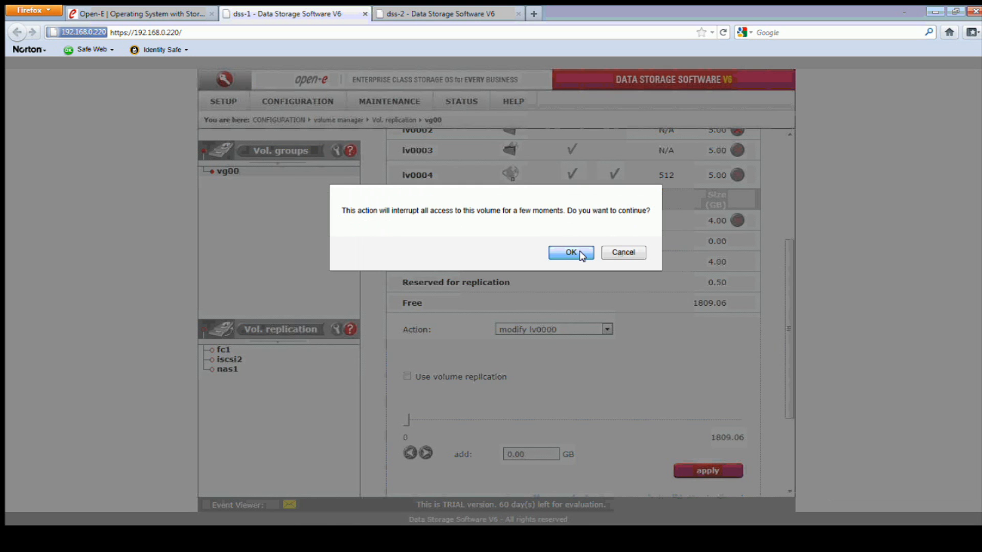
{"action": "left_click", "coordinate": [569, 253]}
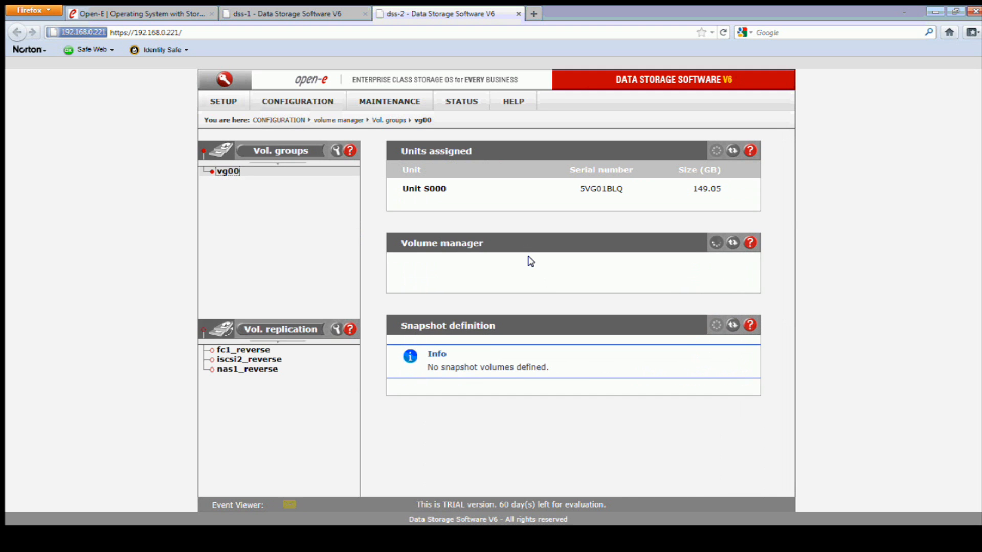
Apply lv0000 on dss-2 without volume replication, then return to the dss-1 node
{"action": "scroll", "scroll_direction": "down", "scroll_amount": 3}
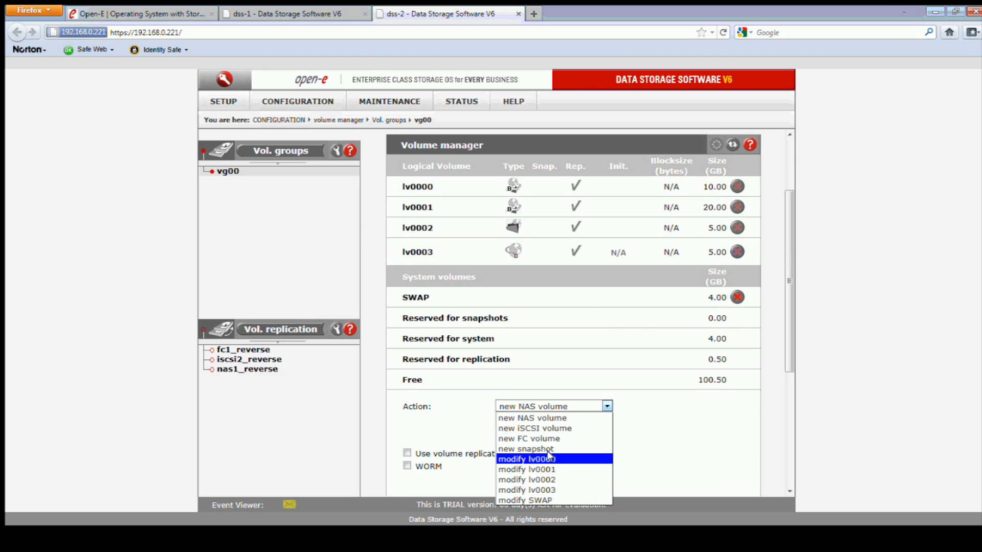
{"action": "left_click", "coordinate": [528, 459]}
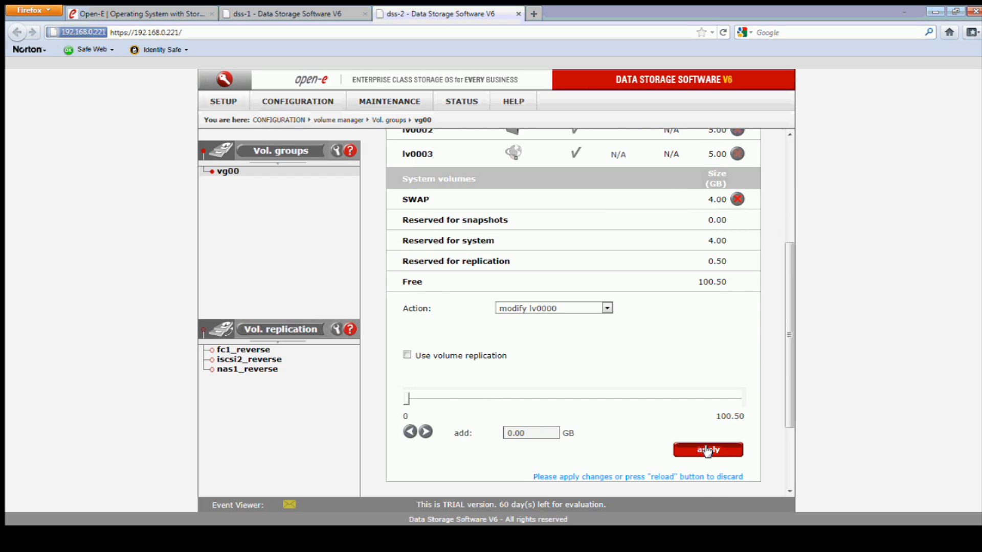
{"action": "left_click", "coordinate": [707, 450]}
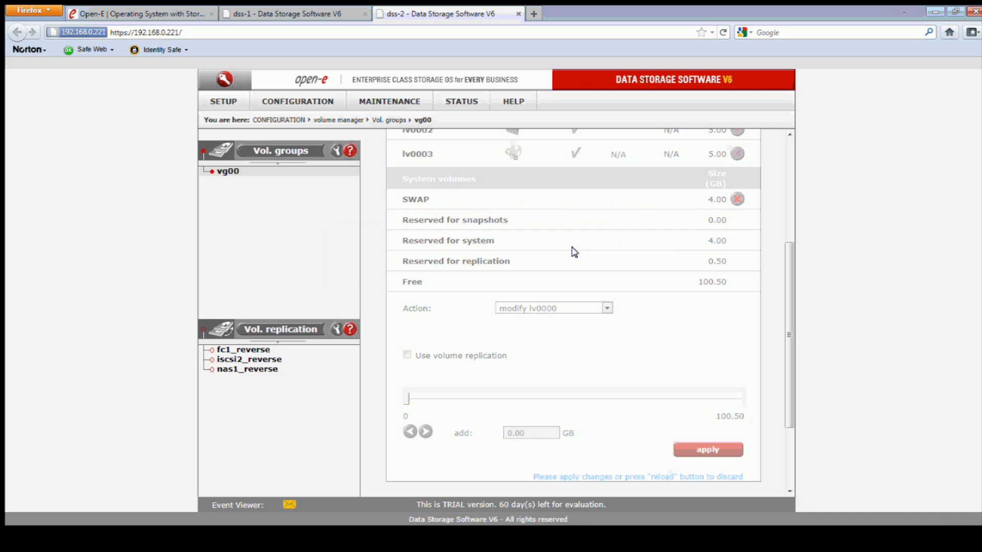
{"action": "mouse_move", "coordinate": [628, 302]}
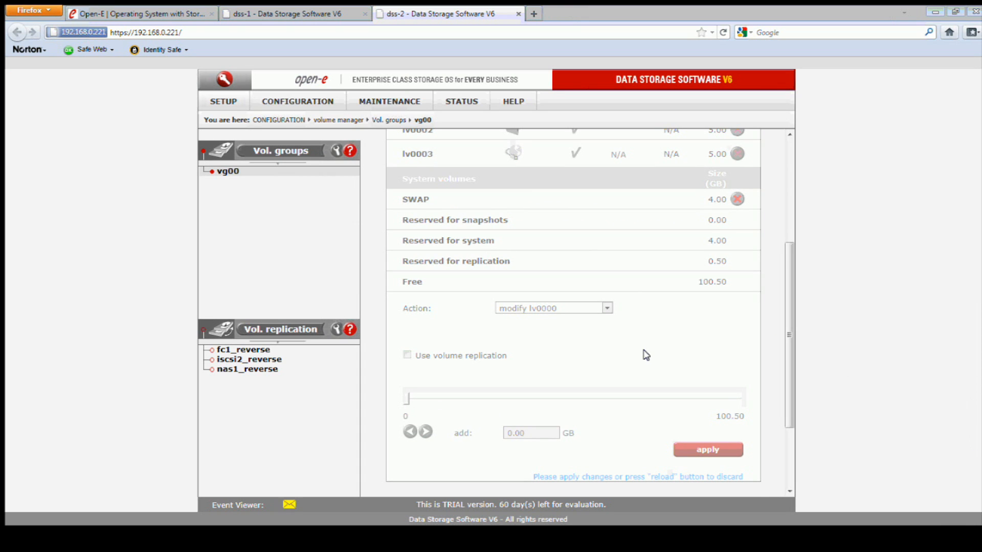
{"action": "left_click", "coordinate": [551, 307]}
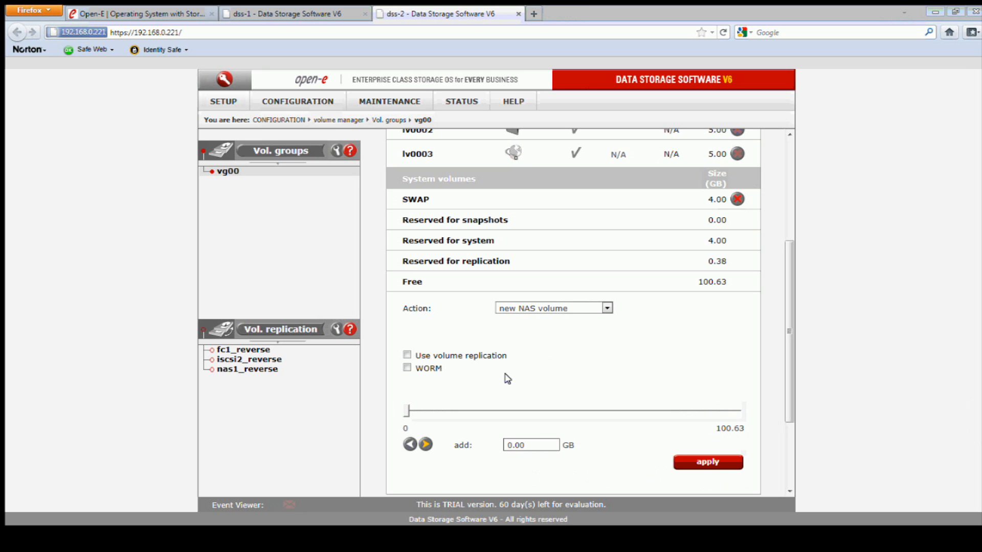
{"action": "left_click", "coordinate": [295, 13]}
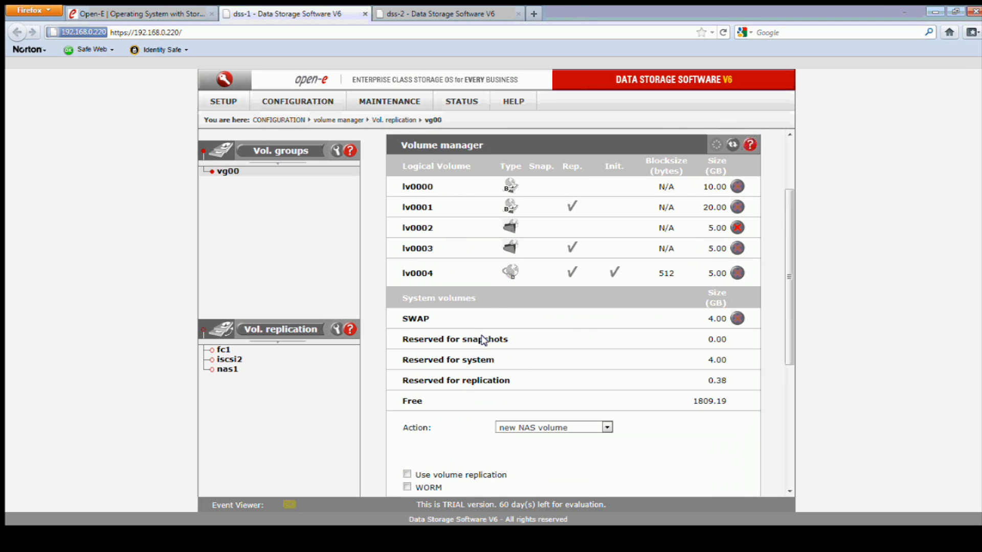
Add 5 GB to lv0000 on dss-1 with volume replication ticked, confirm, and go to dss-2
{"action": "scroll", "scroll_direction": "down", "scroll_amount": 3}
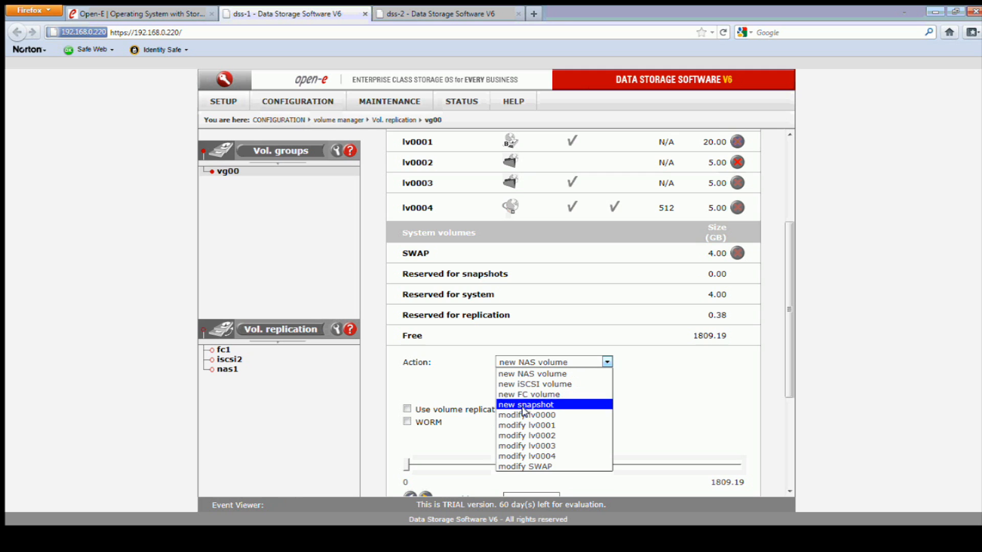
{"action": "left_click", "coordinate": [525, 414]}
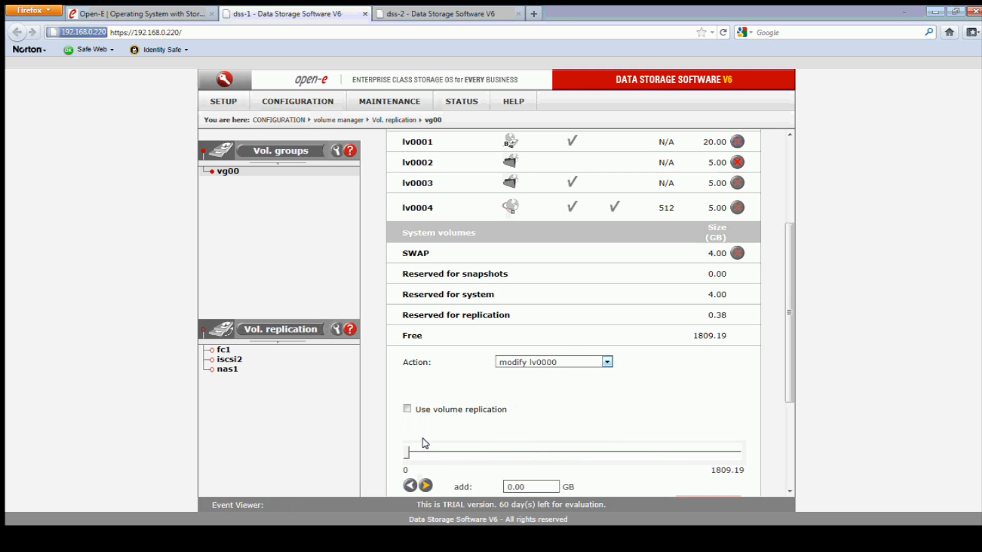
{"action": "left_click", "coordinate": [531, 487]}
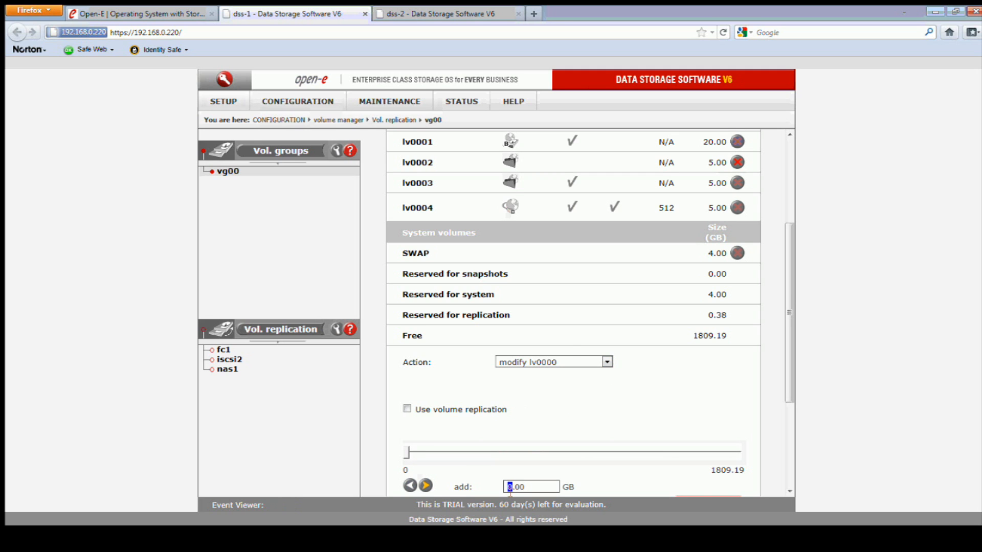
{"action": "type", "text": "5"}
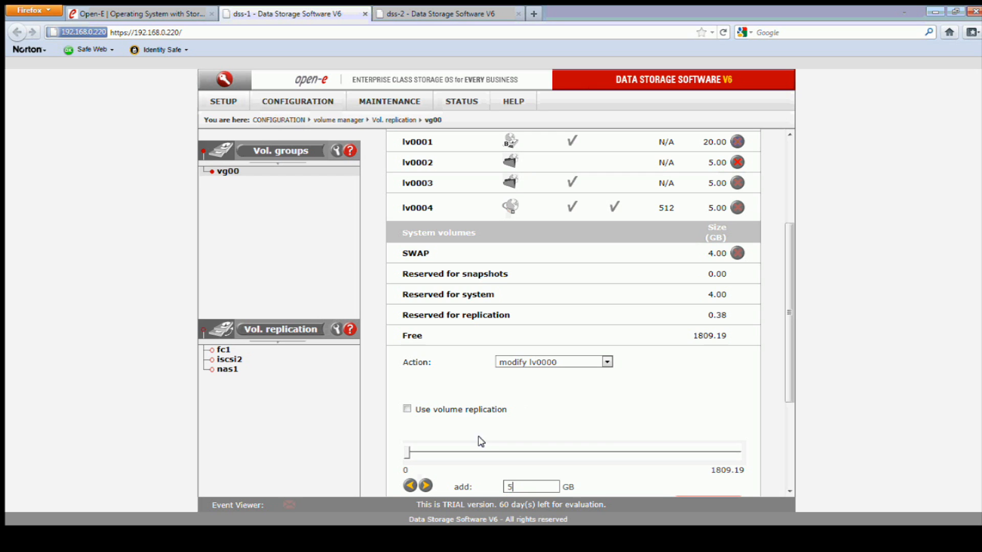
{"action": "left_click", "coordinate": [406, 409]}
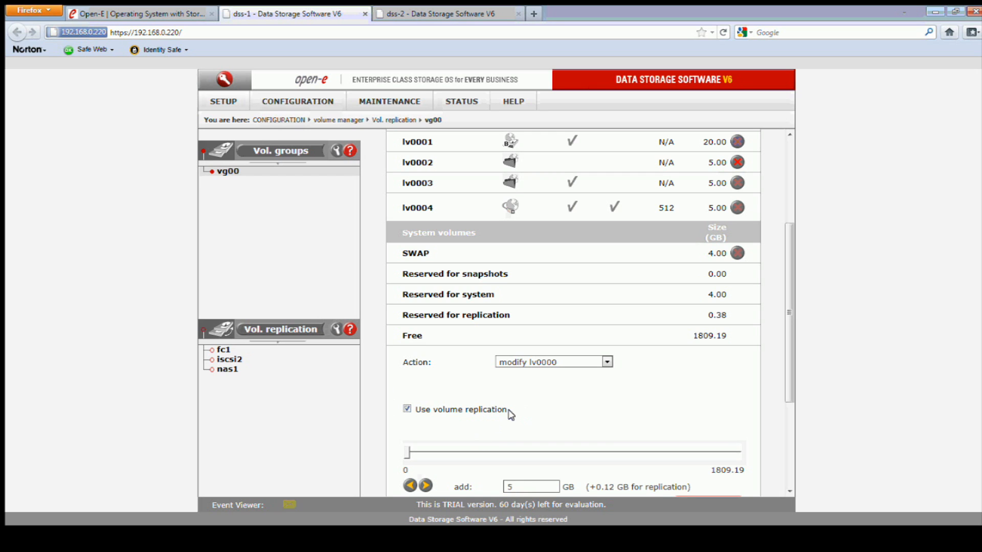
{"action": "scroll", "scroll_direction": "down", "scroll_amount": 3}
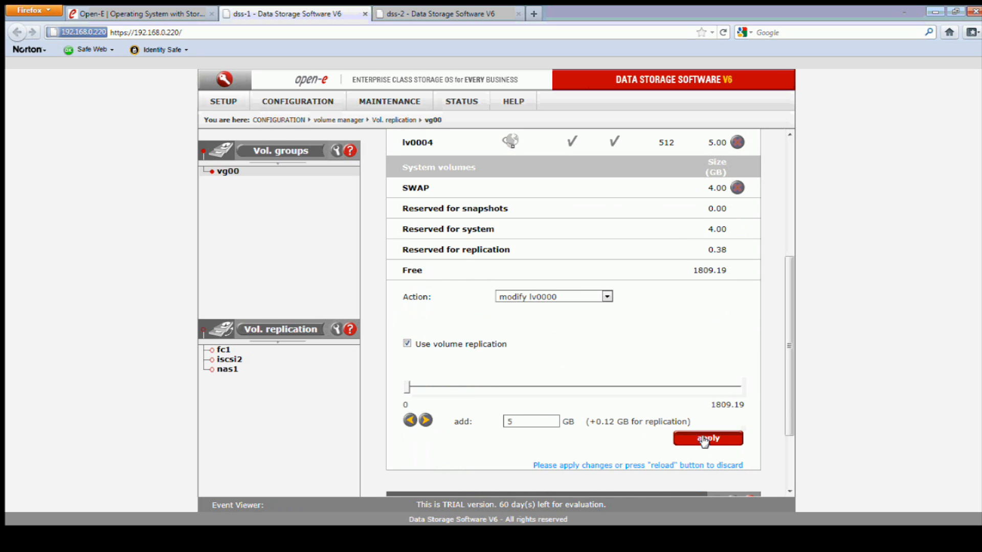
{"action": "left_click", "coordinate": [706, 437]}
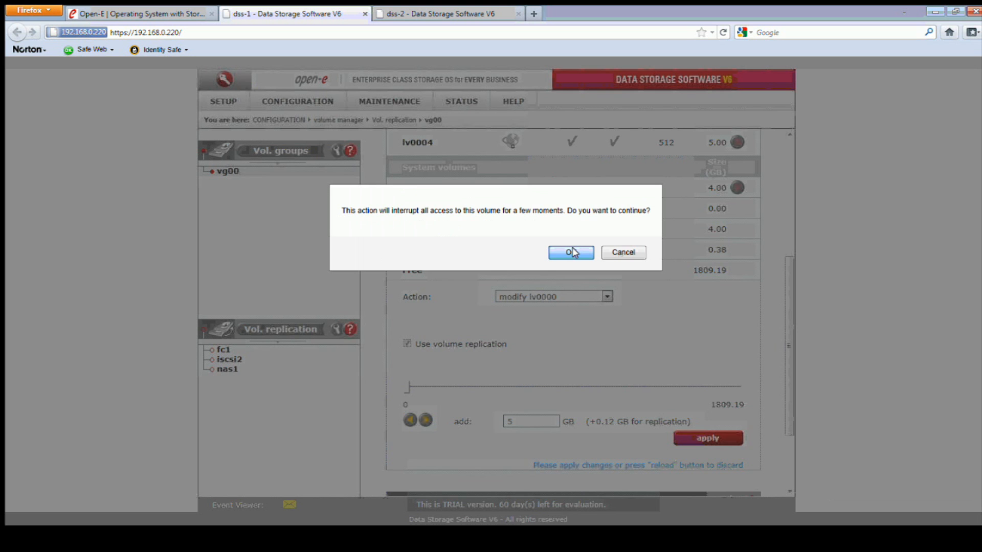
{"action": "left_click", "coordinate": [571, 252]}
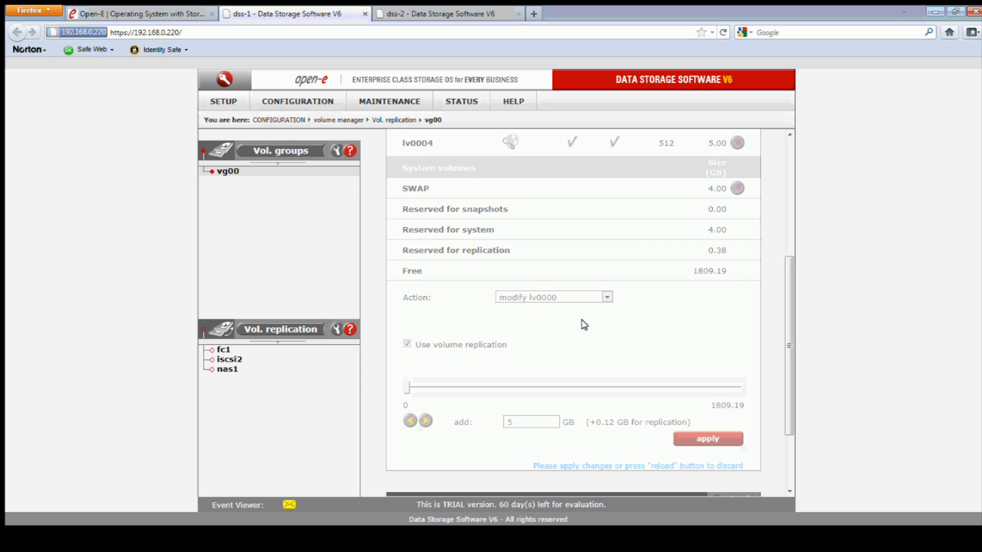
{"action": "left_click", "coordinate": [447, 13]}
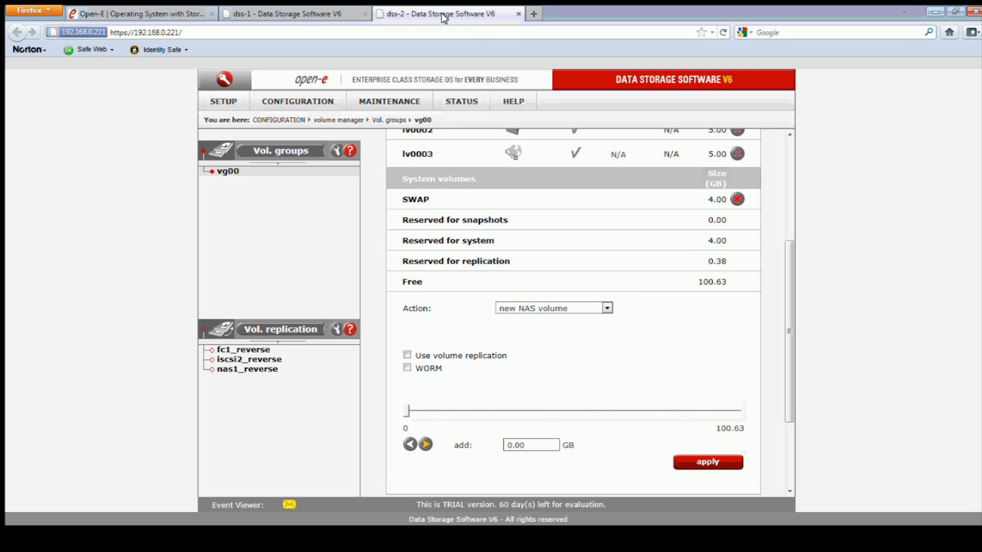
Add 5 GB to lv0000 on dss-2 with volume replication ticked and confirm the interruption
{"action": "left_click", "coordinate": [551, 307]}
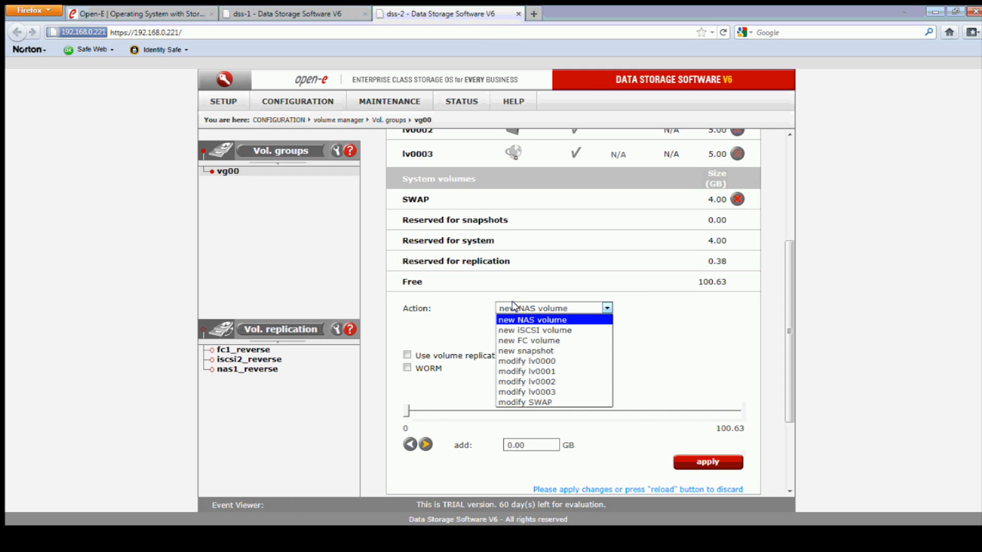
{"action": "left_click", "coordinate": [525, 361]}
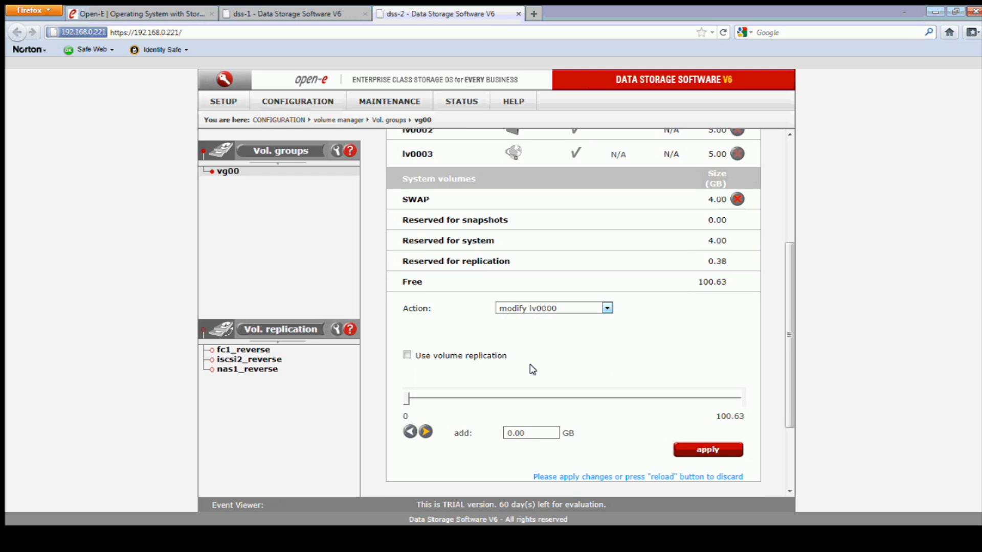
{"action": "left_click", "coordinate": [407, 355]}
{"action": "type", "text": "5"}
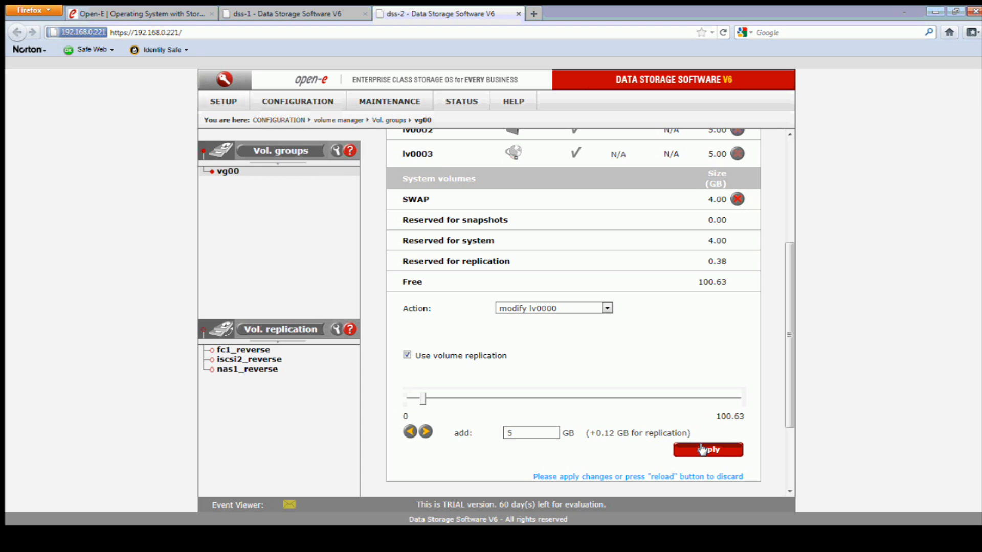
{"action": "left_click", "coordinate": [707, 450]}
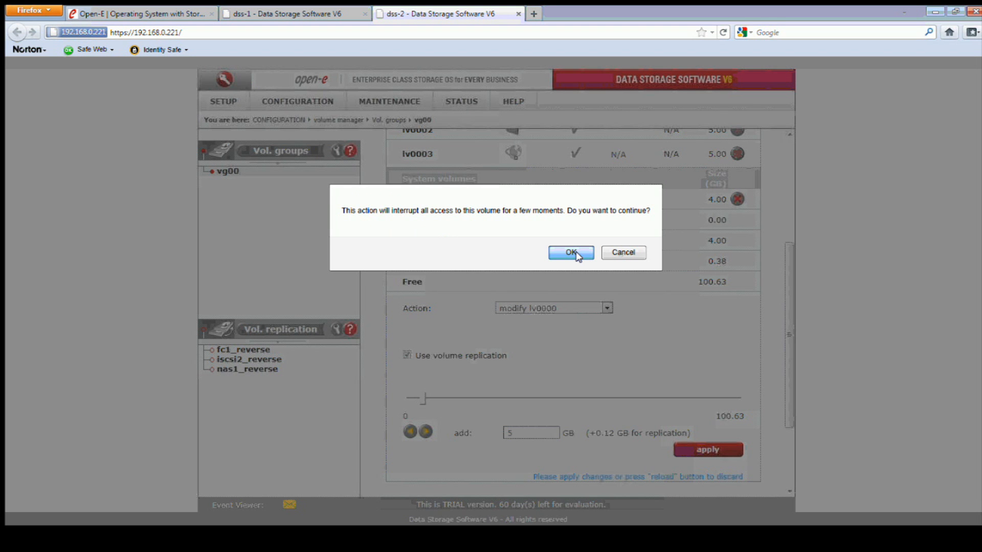
{"action": "left_click", "coordinate": [569, 253]}
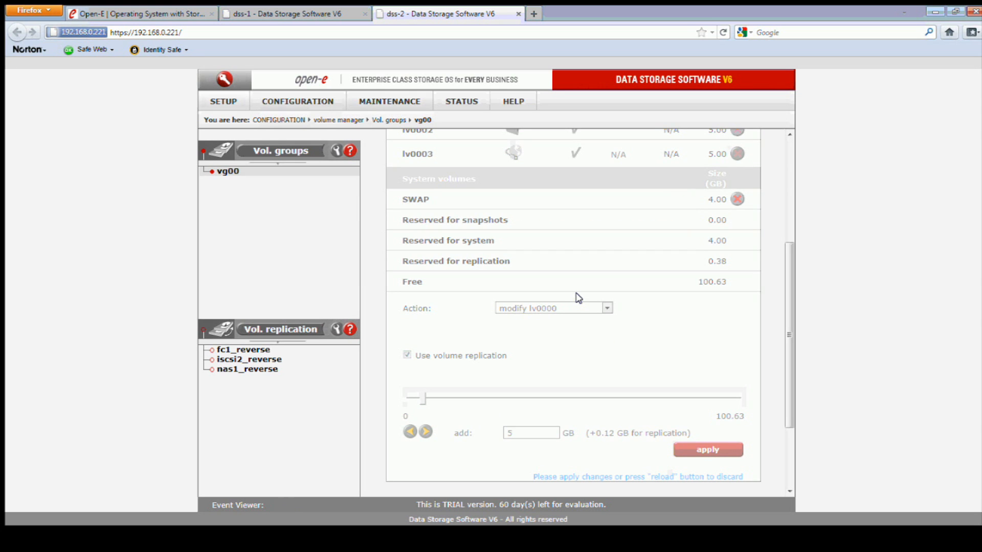
{"action": "mouse_move", "coordinate": [628, 296]}
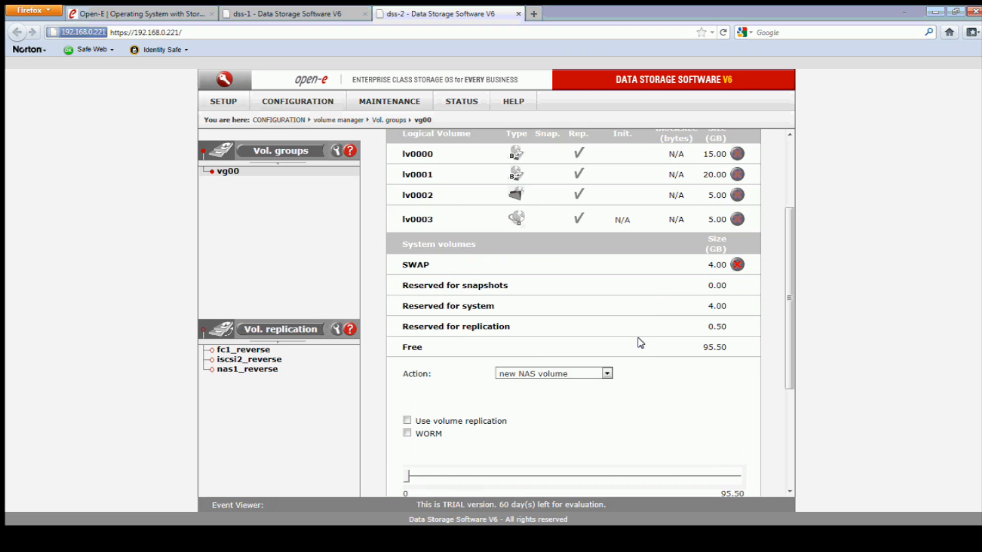
Set lv0000's volume replication mode to Destination on dss-2 and apply
{"action": "left_click", "coordinate": [280, 329]}
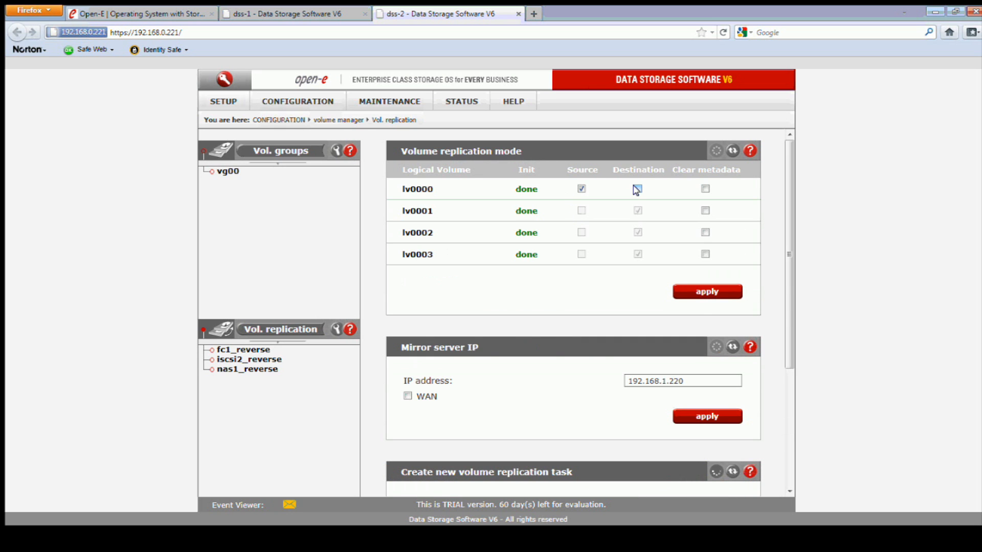
{"action": "left_click", "coordinate": [637, 188]}
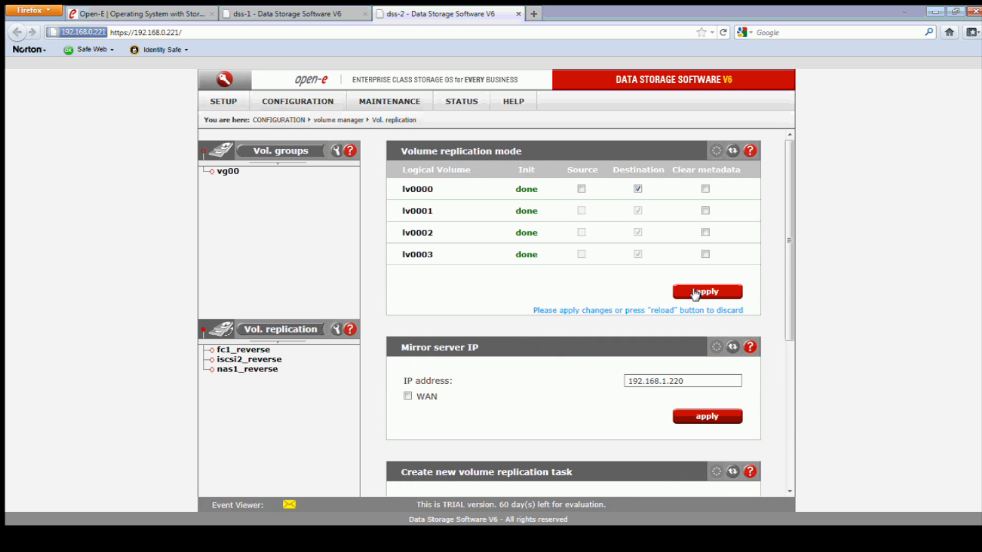
{"action": "left_click", "coordinate": [706, 291]}
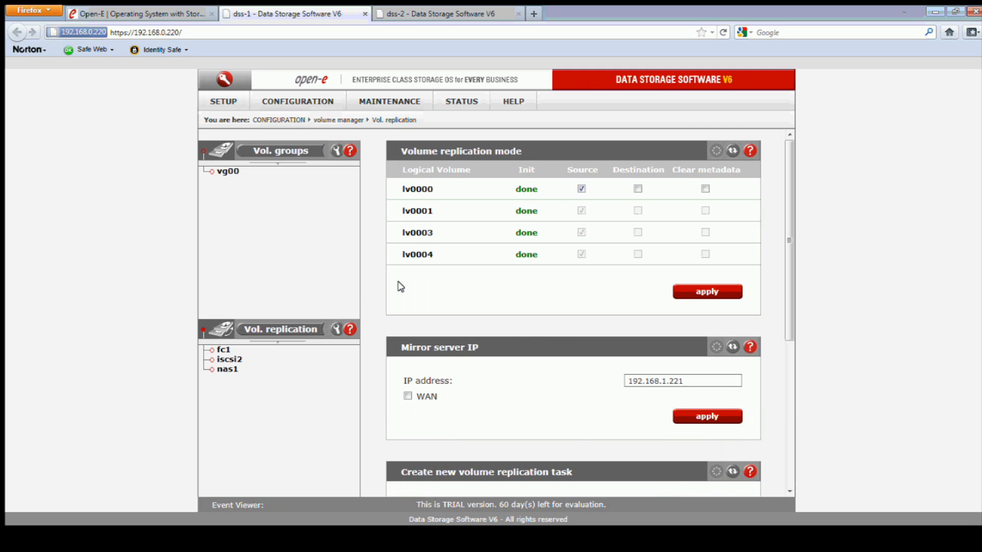
Create replication task iscsi1 from lv0000 to lv0000 with bandwidth 50 and start it
{"action": "scroll", "scroll_direction": "down", "scroll_amount": 3}
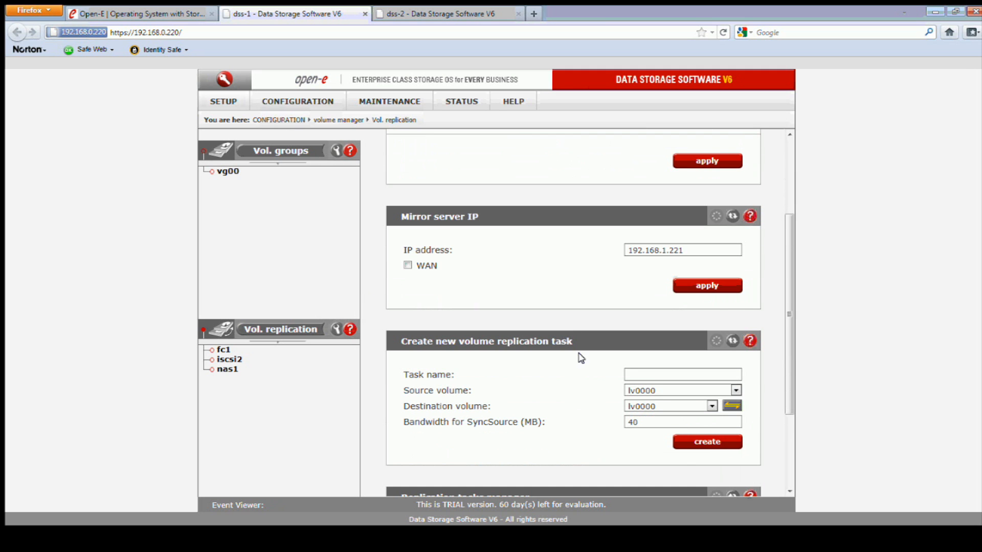
{"action": "left_click", "coordinate": [682, 374]}
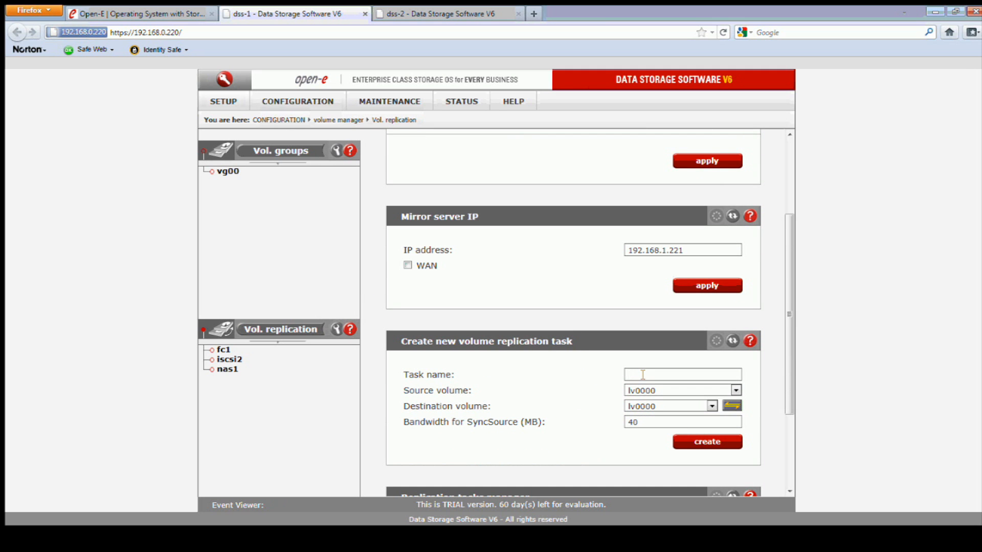
{"action": "type", "text": "iscsi1"}
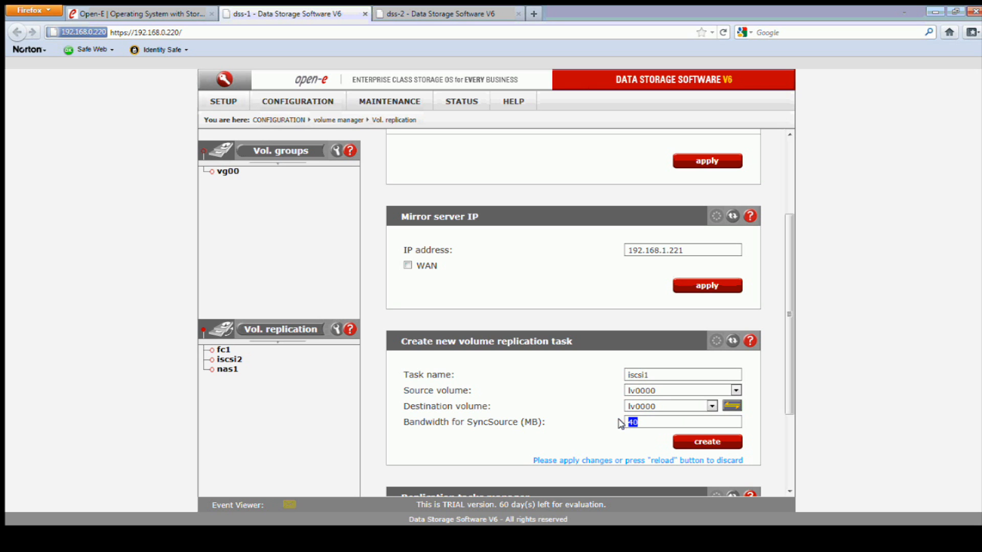
{"action": "type", "text": "50"}
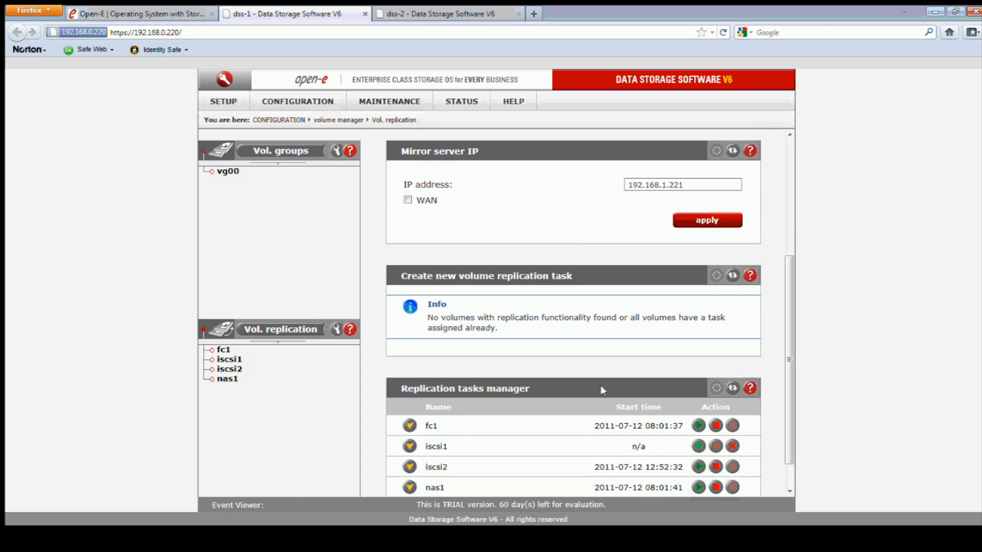
{"action": "scroll", "scroll_direction": "down", "scroll_amount": 3}
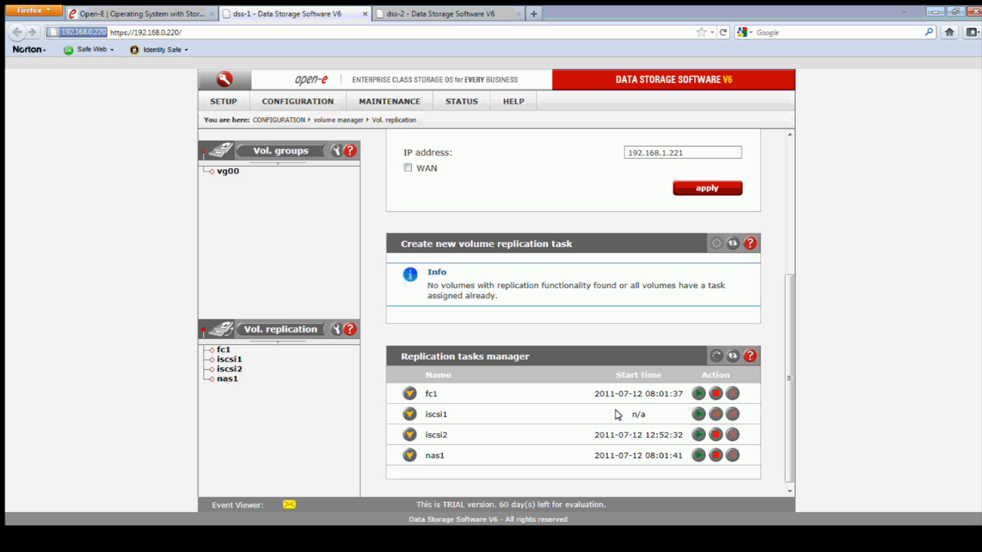
{"action": "left_click", "coordinate": [698, 414]}
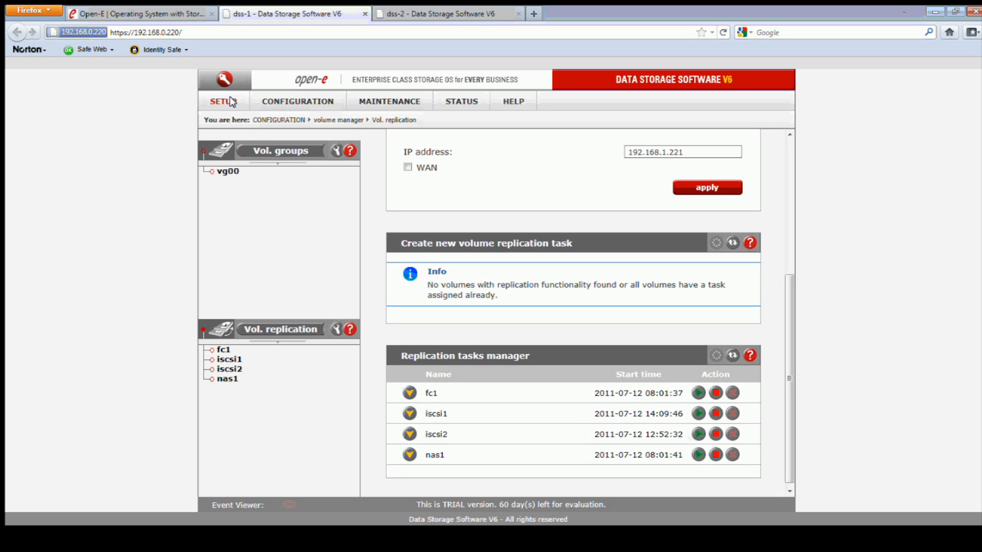
Move iscsi1 into the Failover Tasks list next to iscsi2 and start the failover service
{"action": "left_click", "coordinate": [223, 101]}
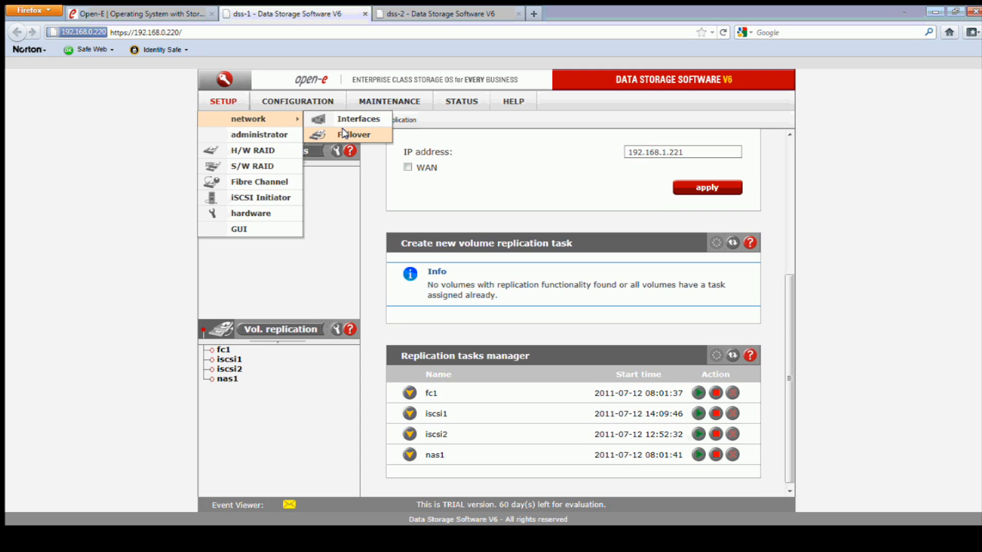
{"action": "left_click", "coordinate": [352, 134]}
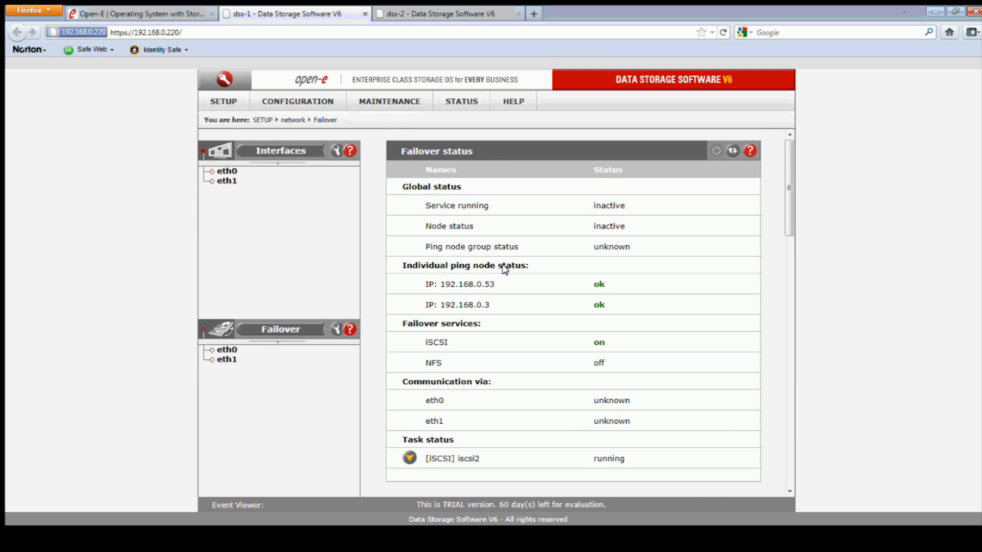
{"action": "scroll", "scroll_direction": "down", "scroll_amount": 3}
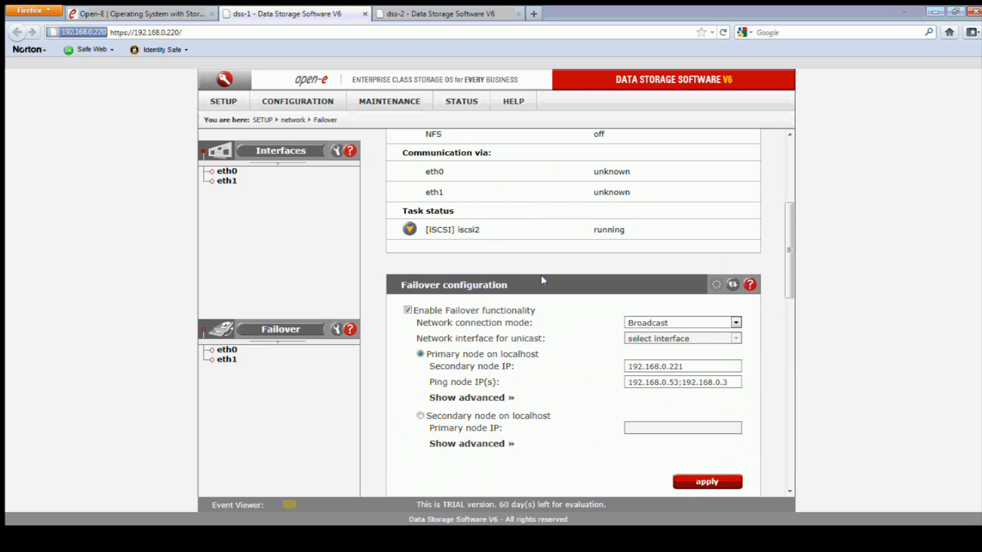
{"action": "scroll", "scroll_direction": "down", "scroll_amount": 3}
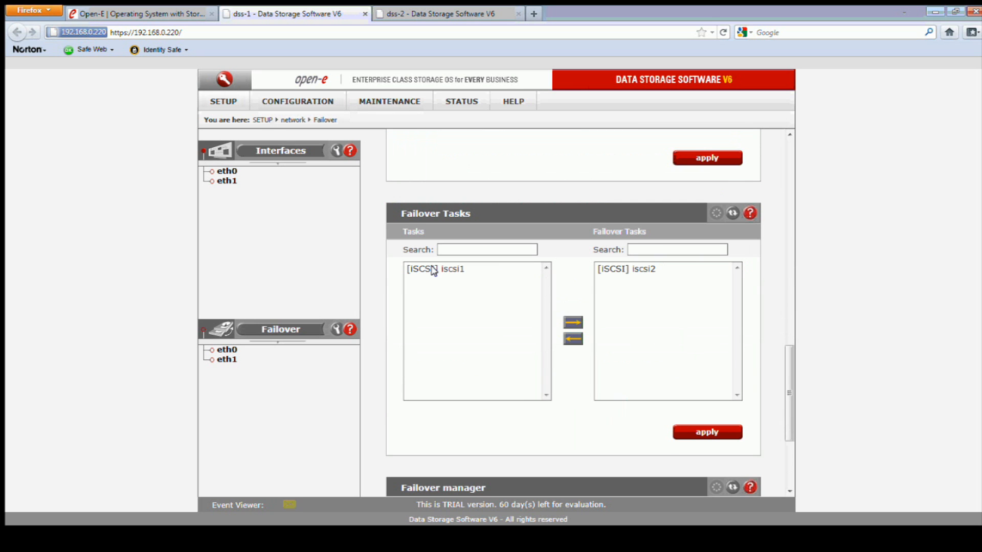
{"action": "left_click", "coordinate": [434, 269]}
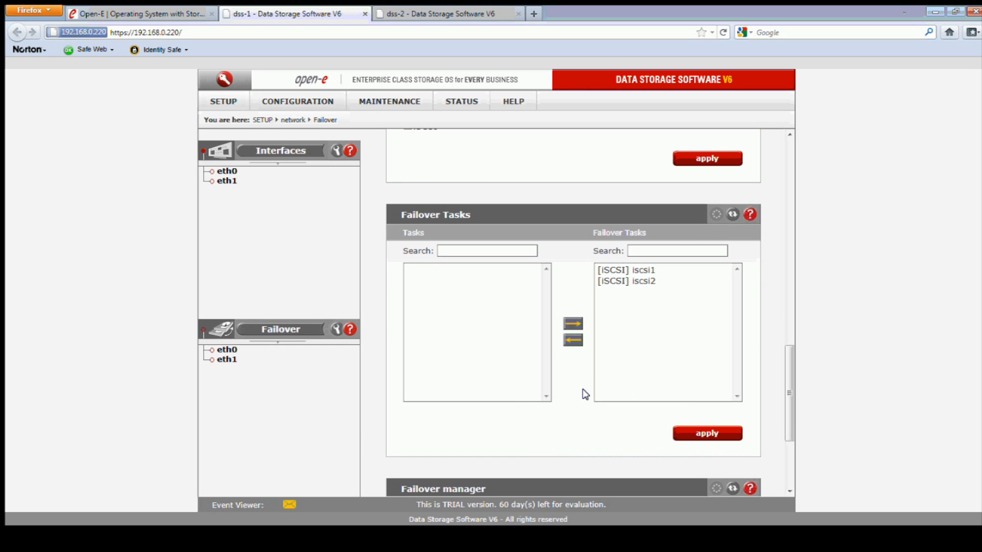
{"action": "scroll", "scroll_direction": "down", "scroll_amount": 3}
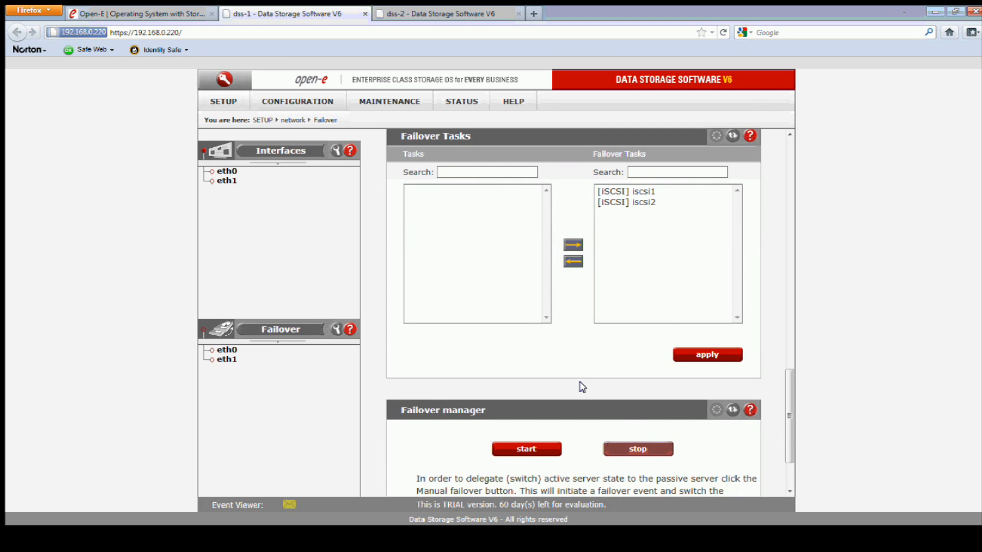
{"action": "scroll", "scroll_direction": "down", "scroll_amount": 3}
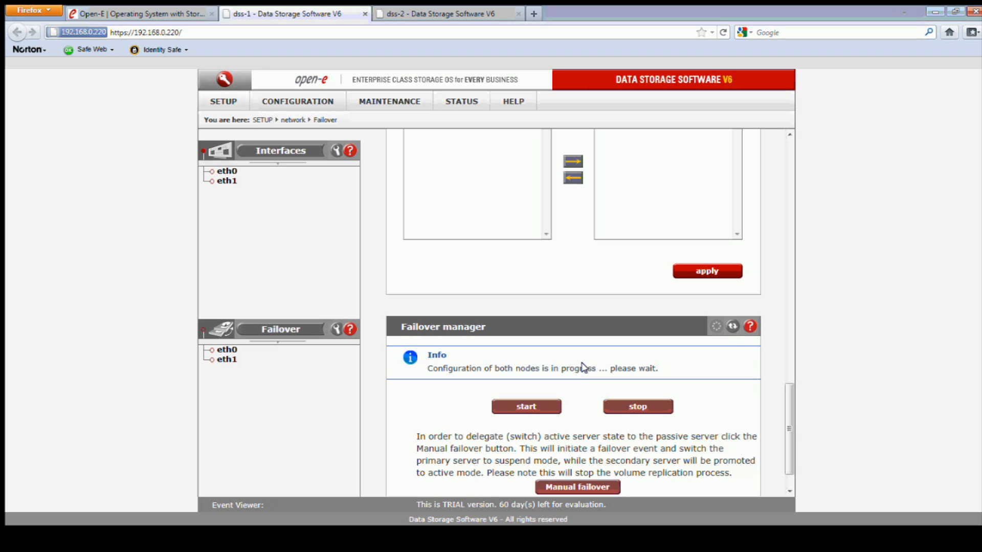
{"action": "mouse_move", "coordinate": [580, 387]}
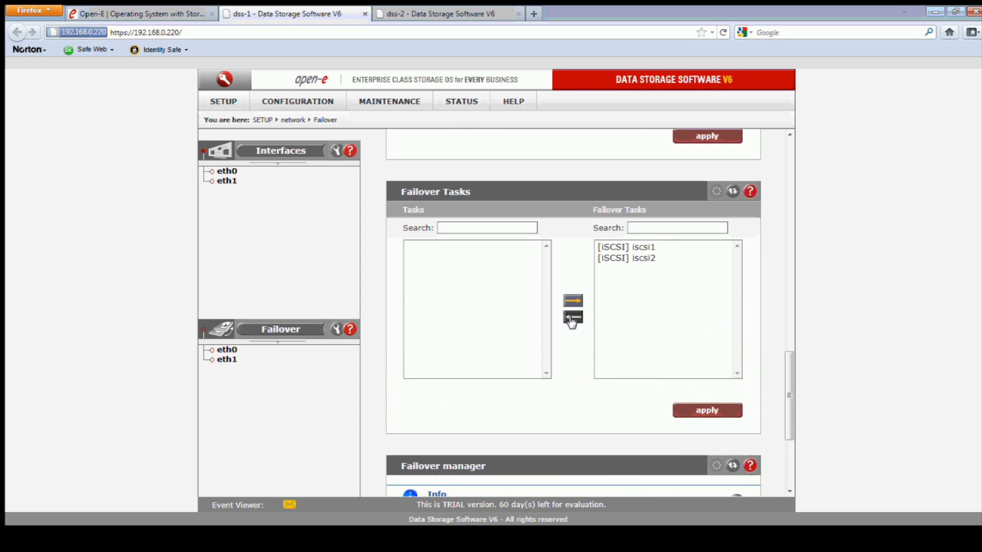
View vg00's Volume manager showing lv0000 at 15 GB, then check the dss-2 node
{"action": "left_click", "coordinate": [298, 101]}
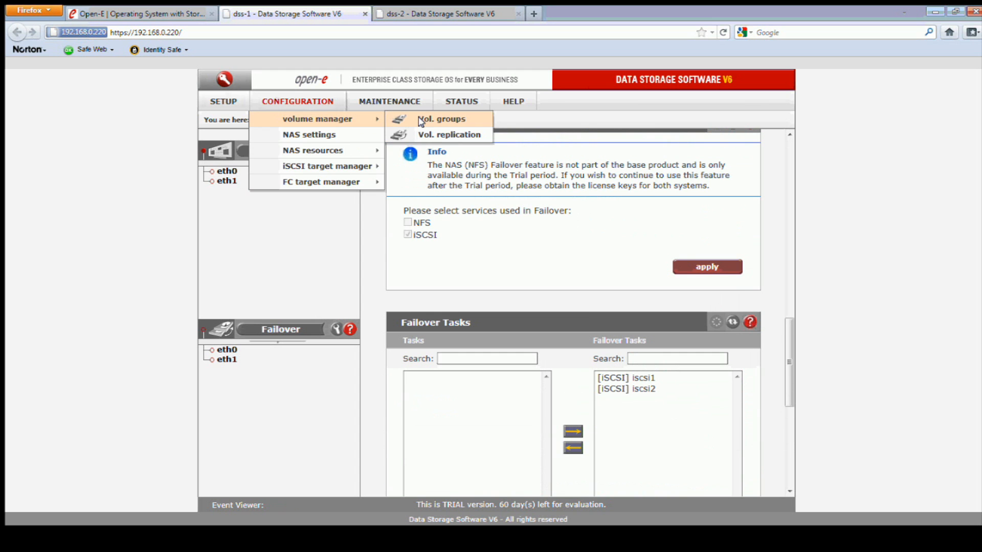
{"action": "left_click", "coordinate": [439, 119]}
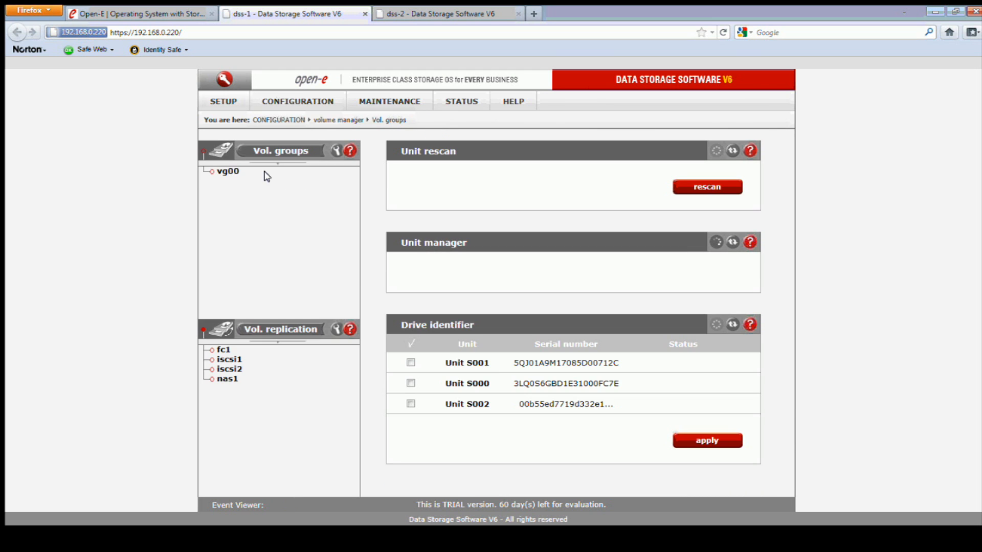
{"action": "left_click", "coordinate": [228, 171]}
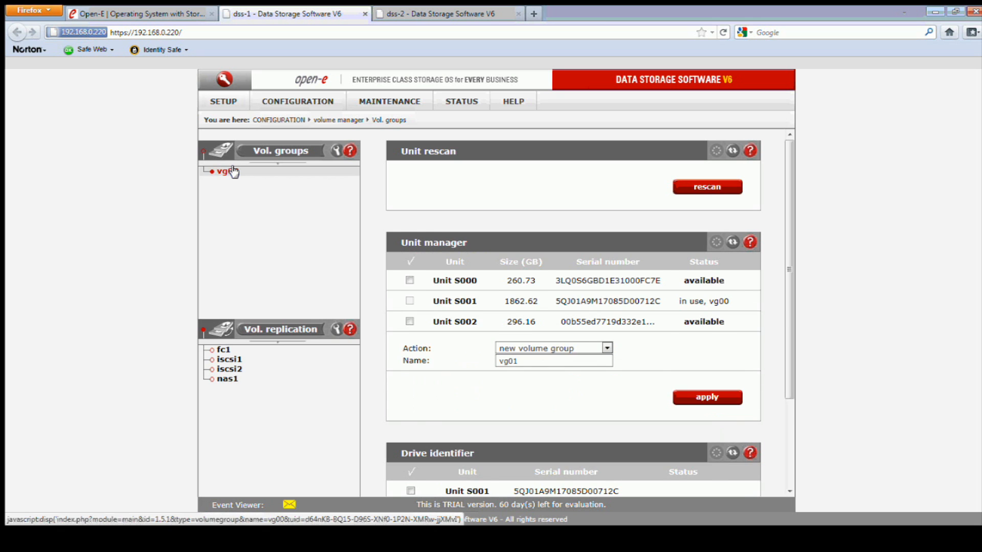
{"action": "left_click", "coordinate": [223, 171]}
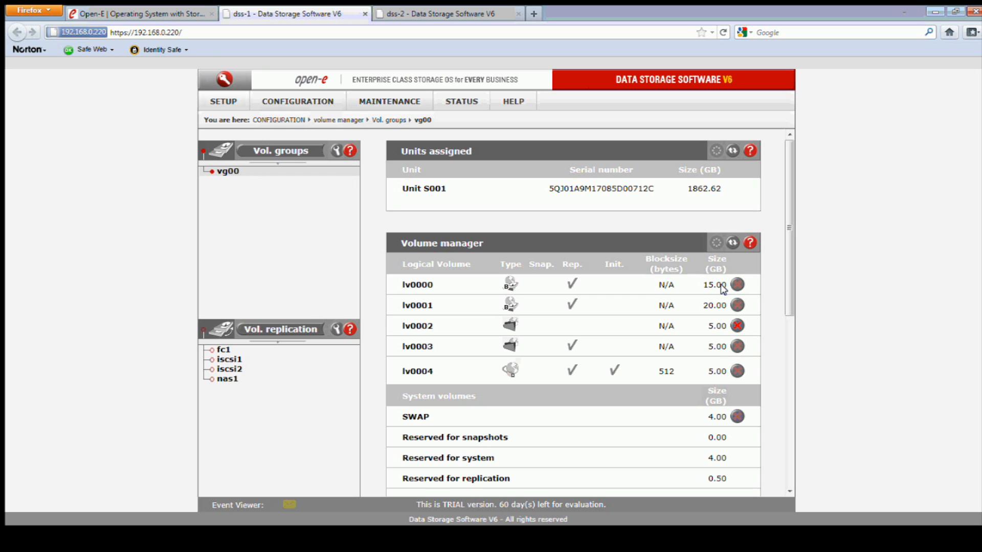
{"action": "mouse_move", "coordinate": [445, 289]}
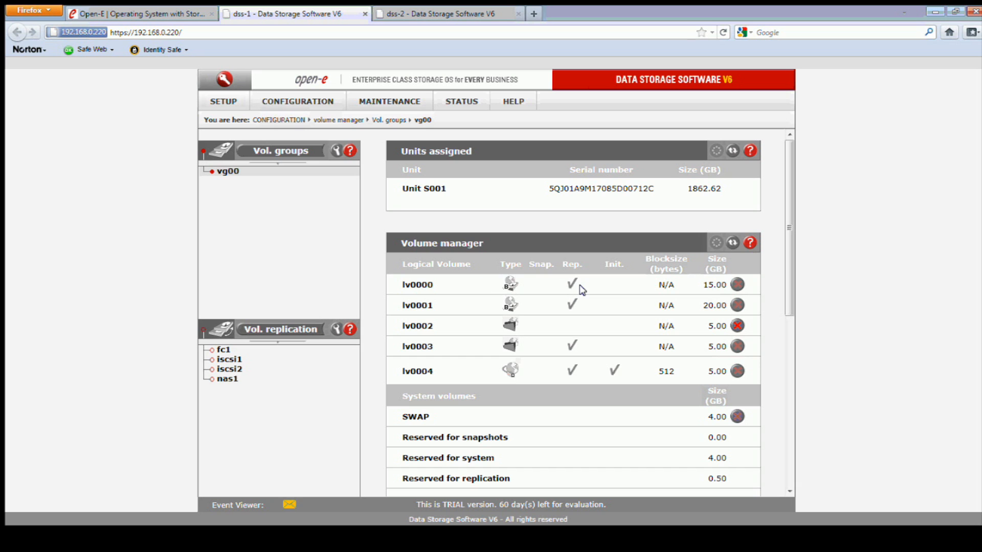
{"action": "left_click", "coordinate": [446, 14]}
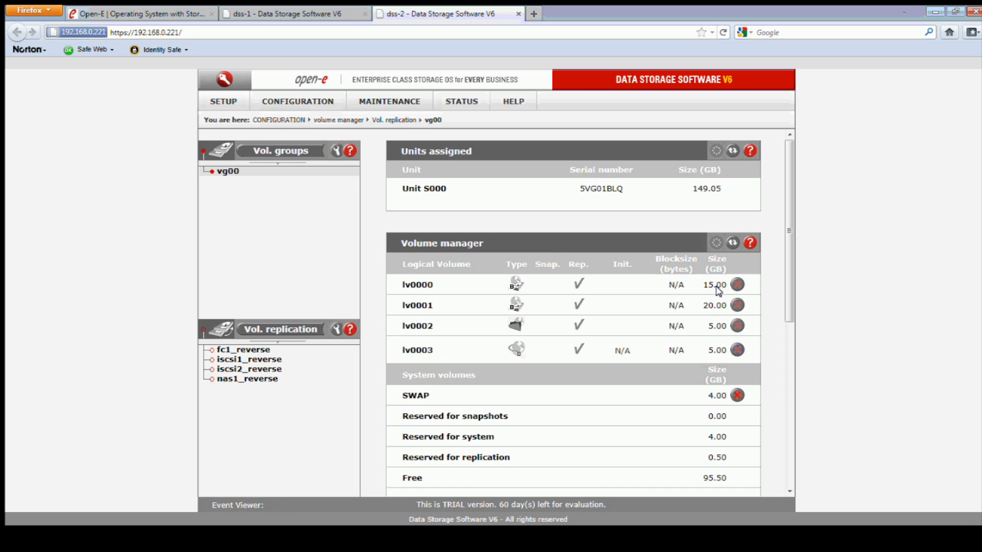
{"action": "mouse_move", "coordinate": [701, 277]}
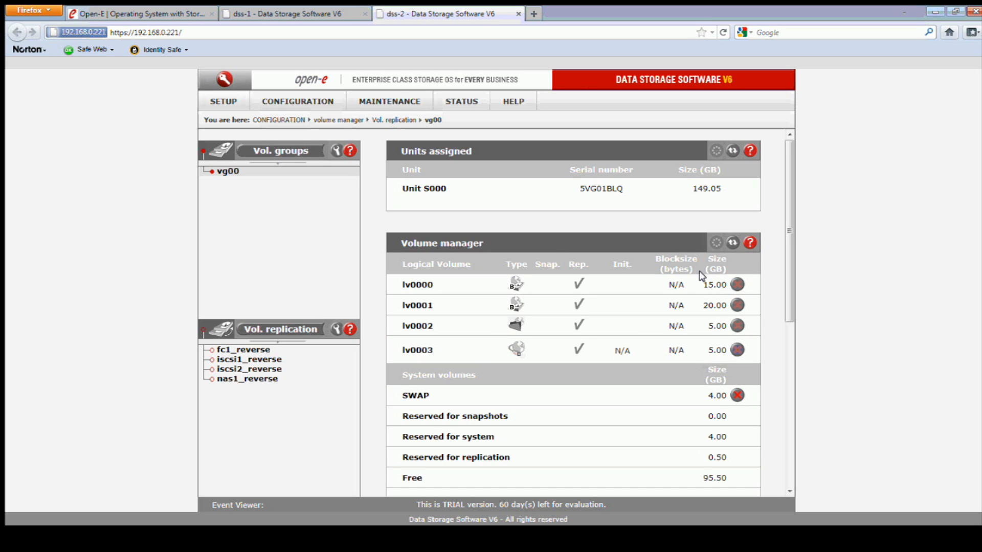
{"action": "mouse_move", "coordinate": [687, 238]}
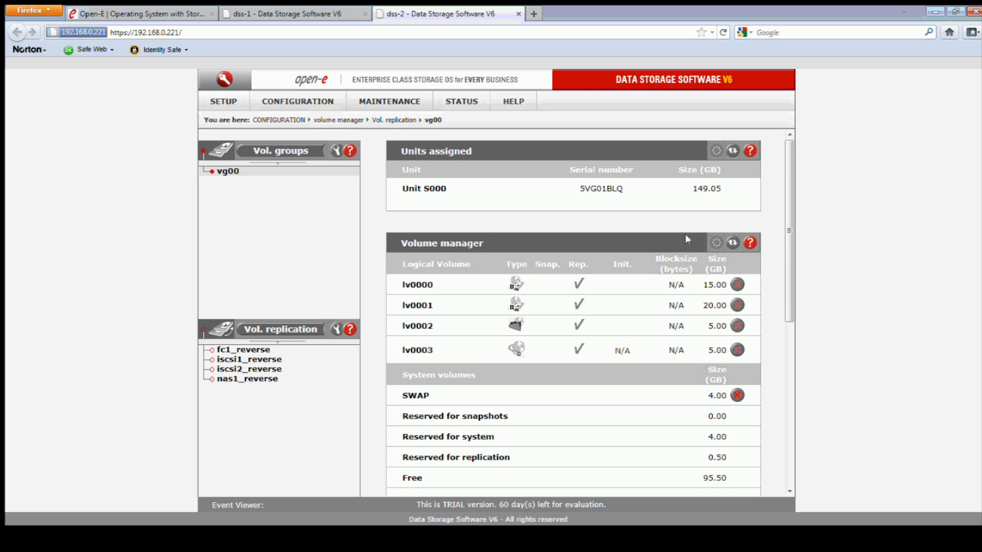
{"action": "mouse_move", "coordinate": [973, 146]}
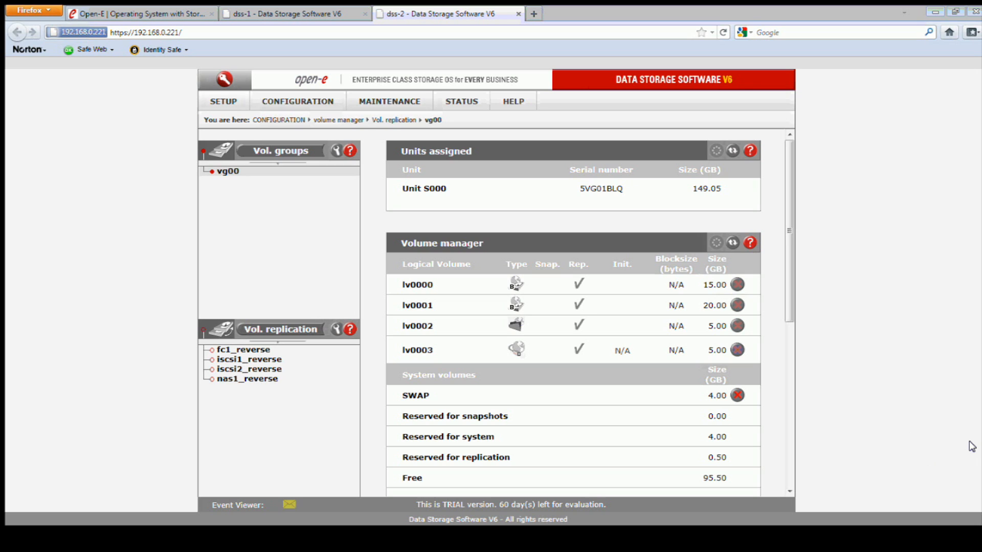
{"action": "mouse_move", "coordinate": [917, 309]}
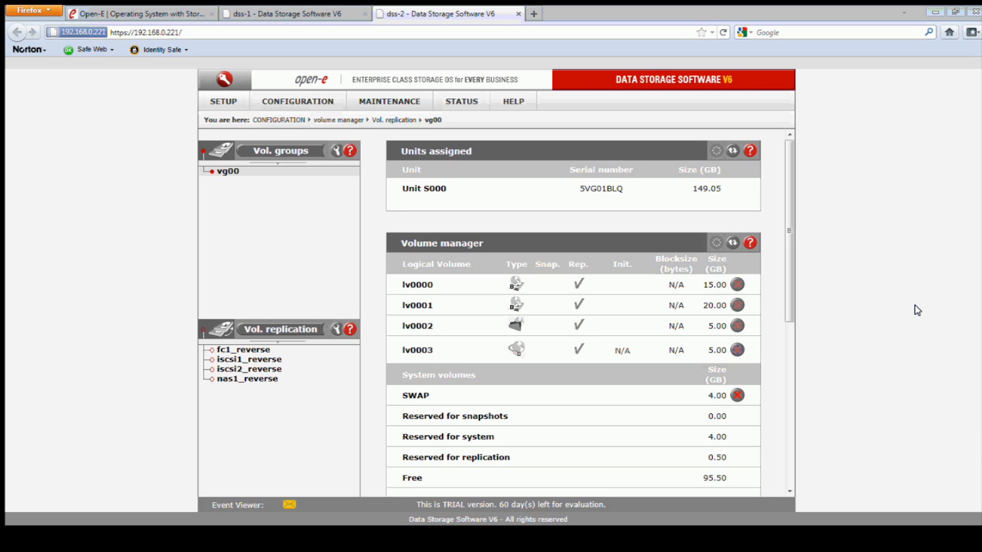